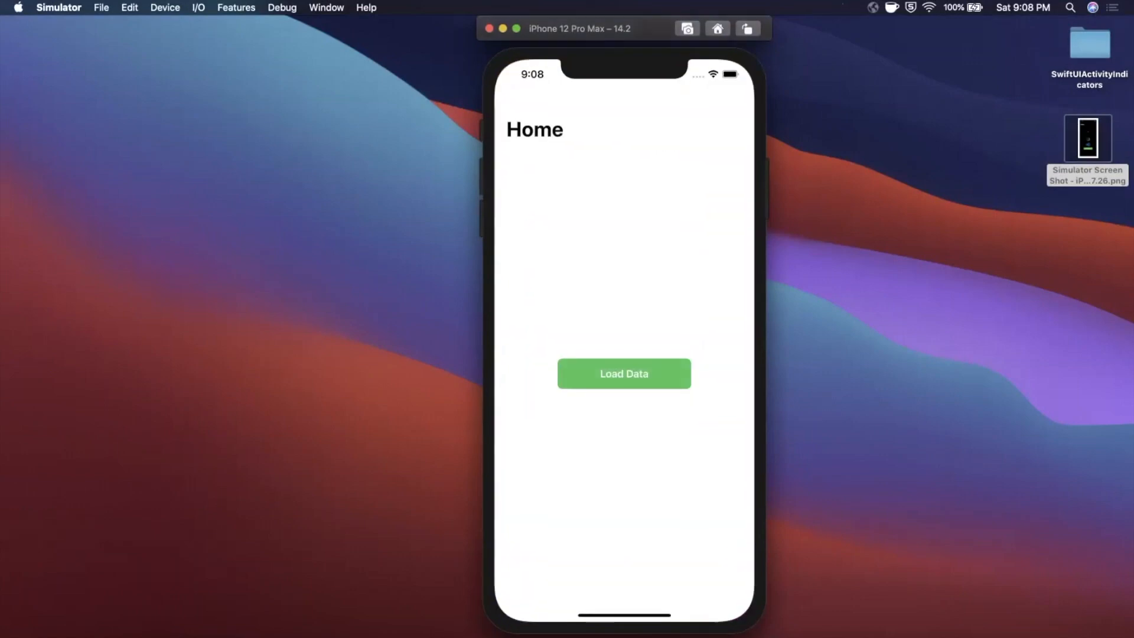
Review the finished Home screen demo and start a new Xcode project.
click(624, 373)
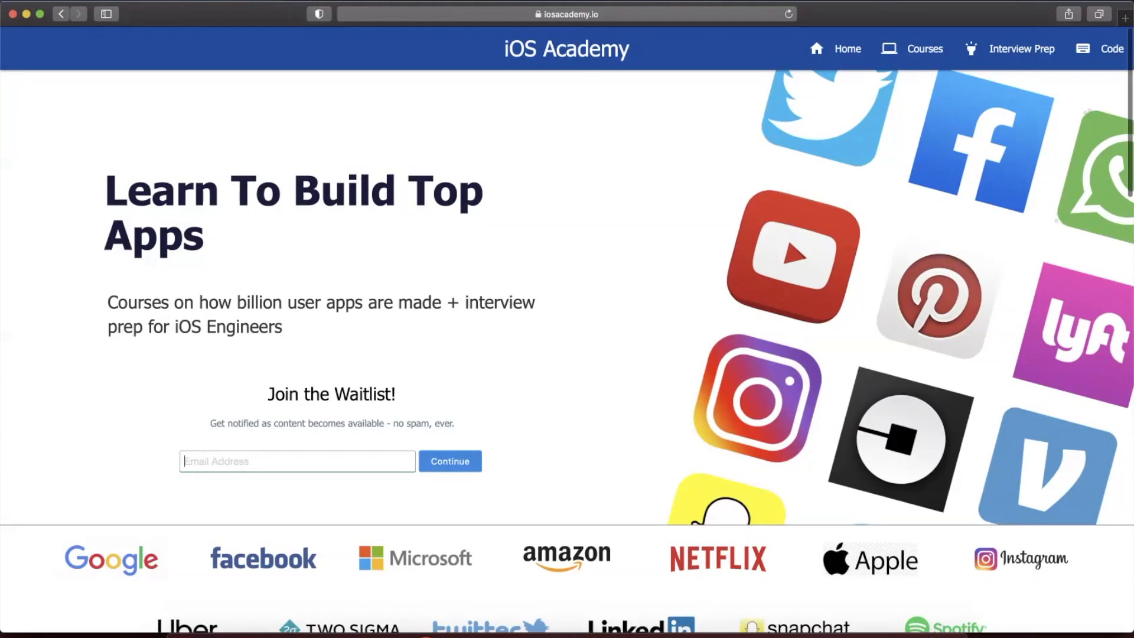
scroll(down, 3)
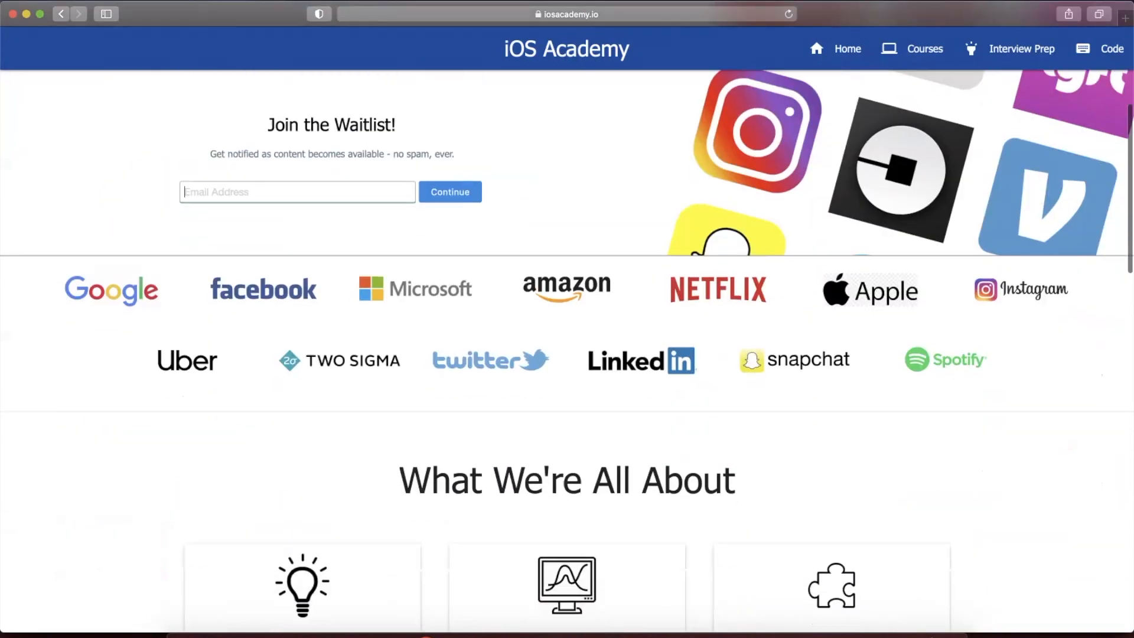
scroll(down, 3)
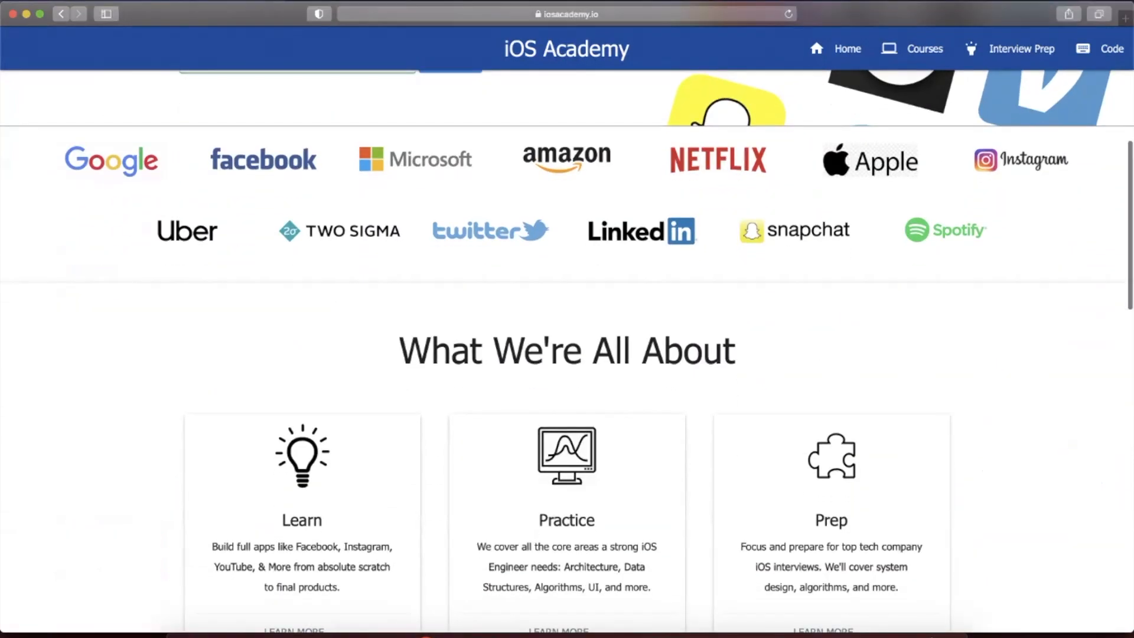
scroll(up, 3)
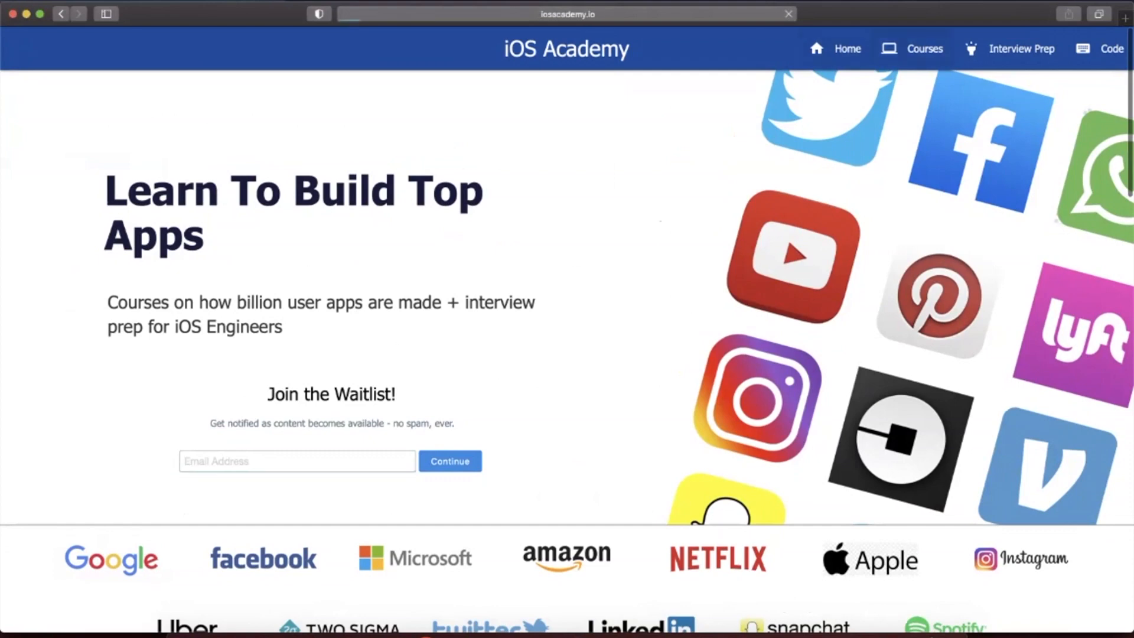
click(924, 48)
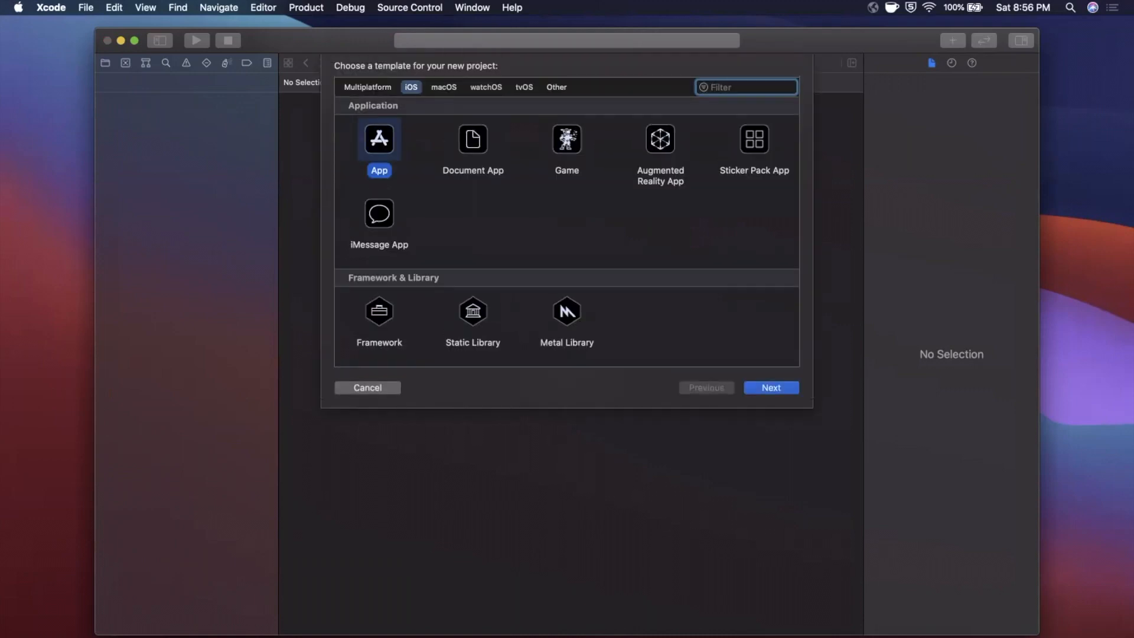
Create an iOS App project named SwiftUIActivityIndicators with the SwiftUI interface.
click(769, 387)
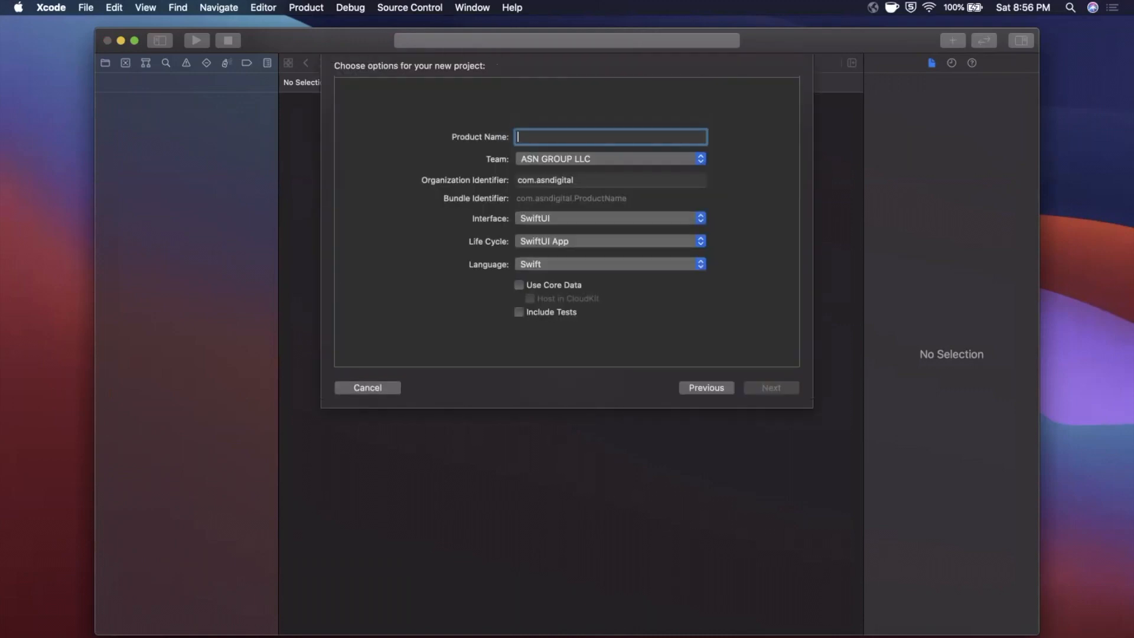
text(SwiftUI)
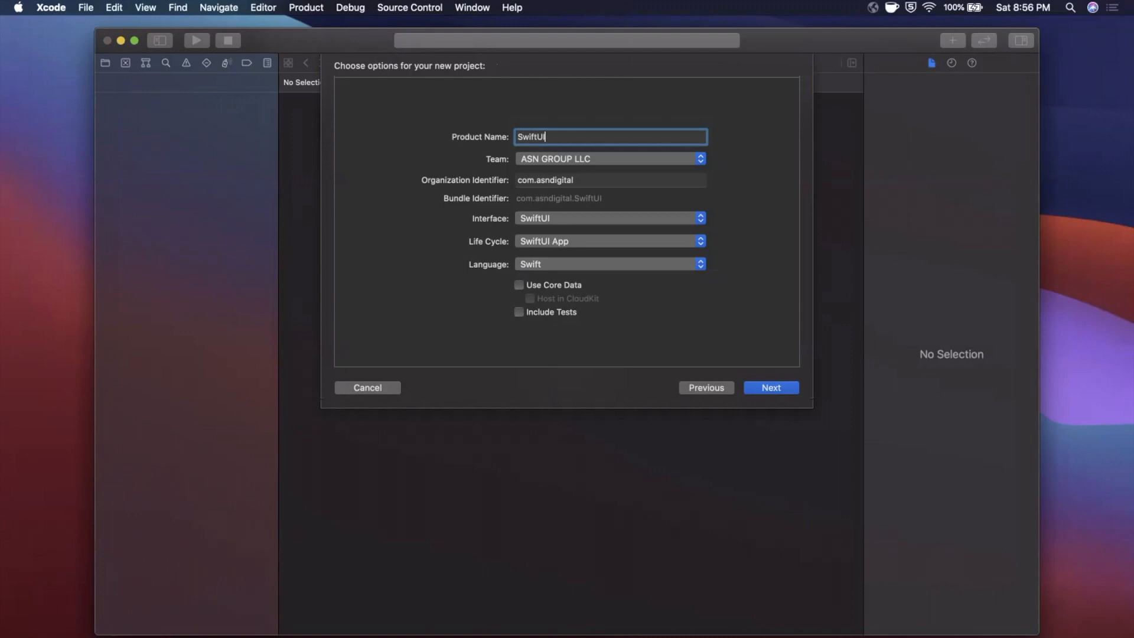
text(Activit)
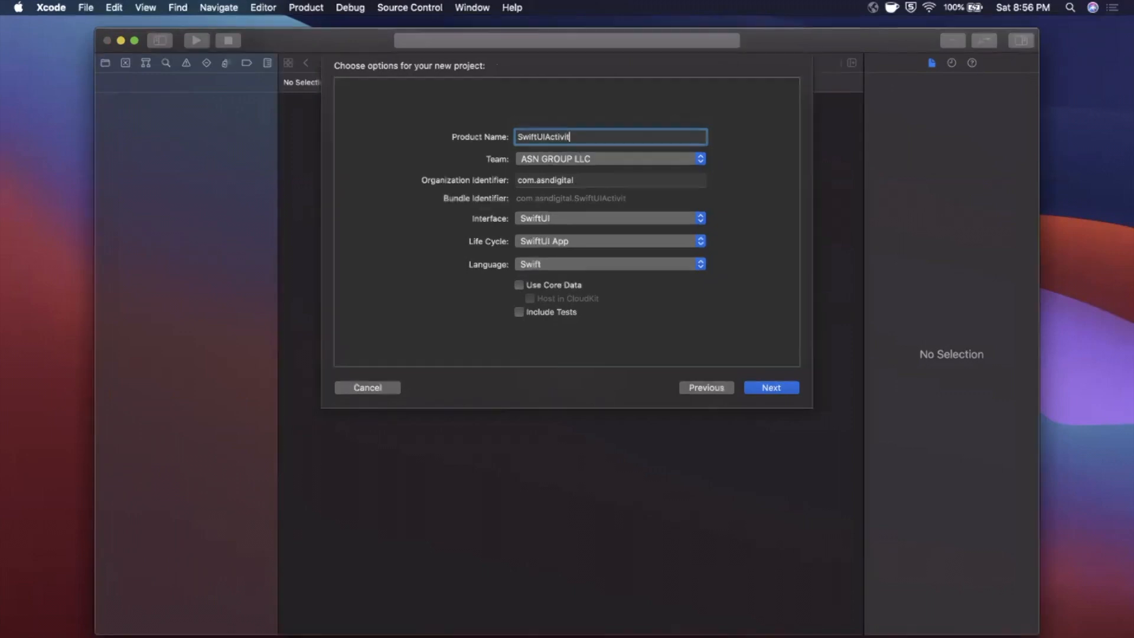
text(yIndicator)
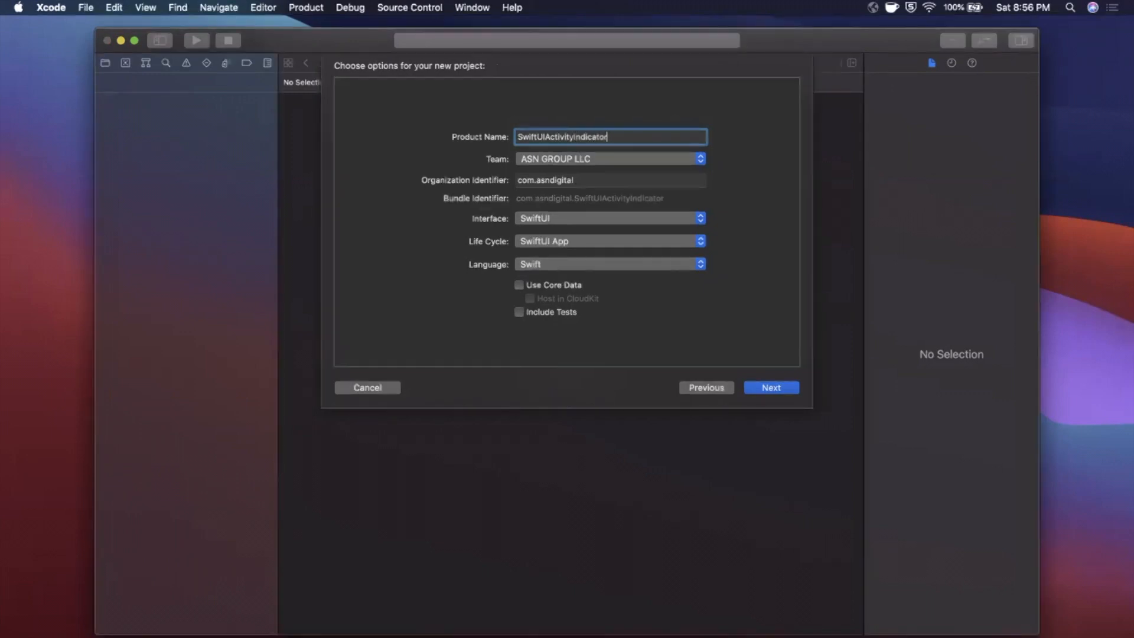
text(s)
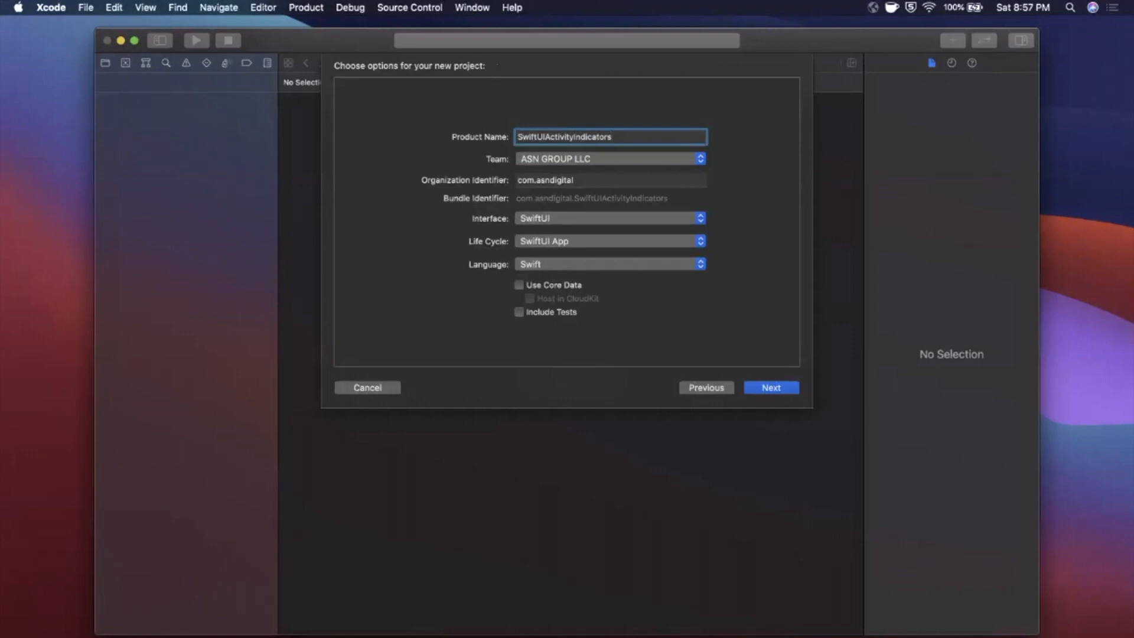
click(769, 388)
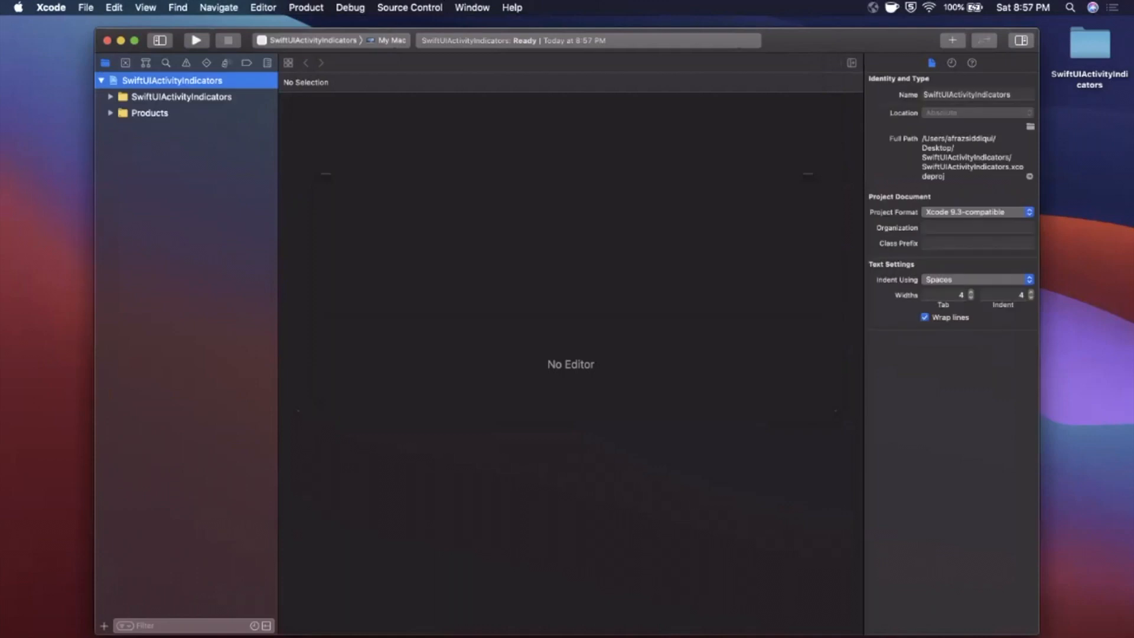
Open ContentView.swift and resume its paused canvas preview.
click(83, 117)
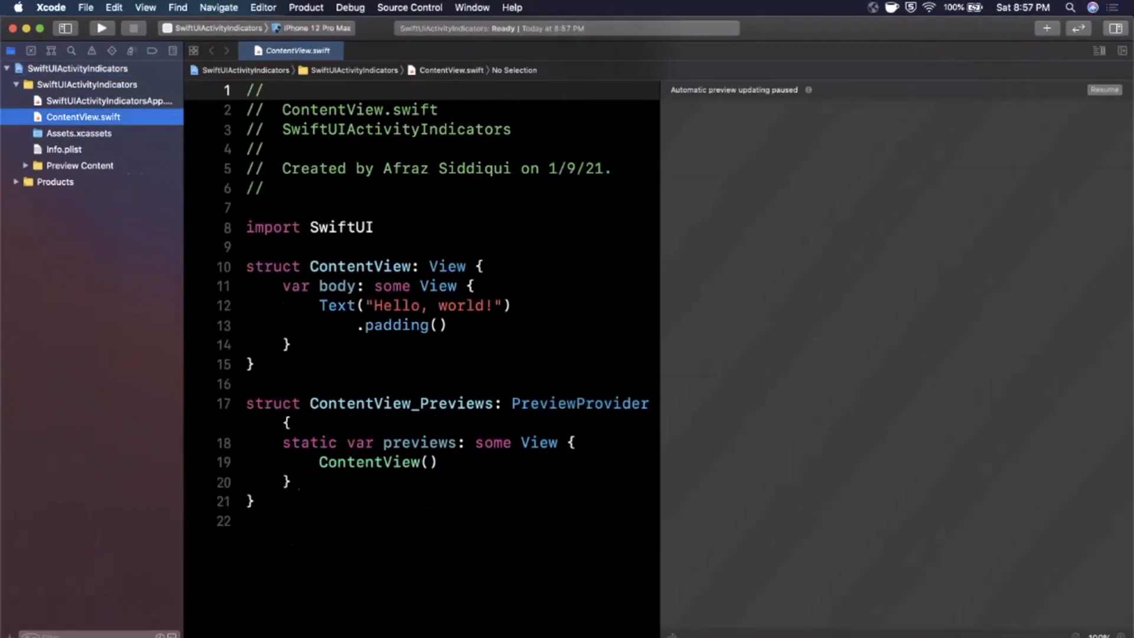
click(1105, 89)
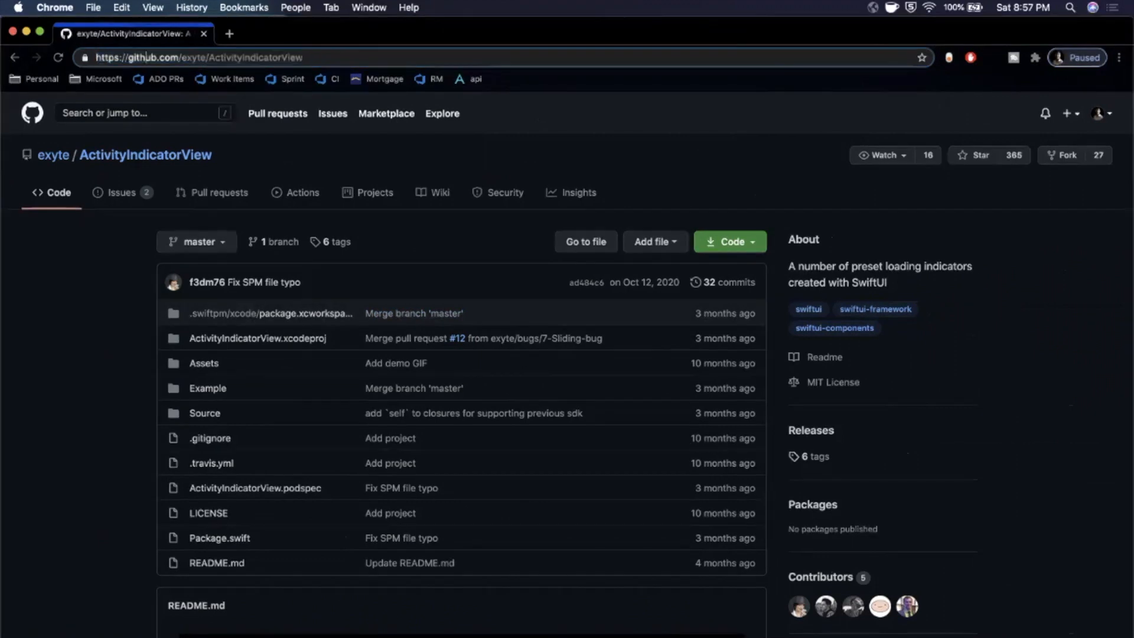
Select the exyte/ActivityIndicatorView GitHub URL in Chrome's address bar to copy it.
click(195, 57)
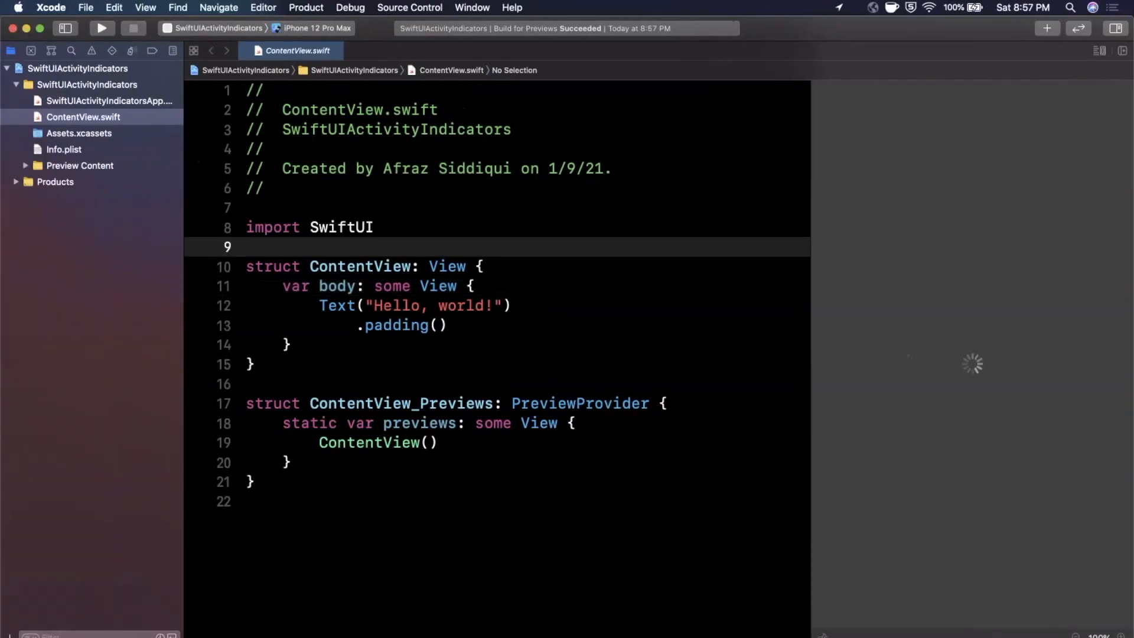
Add the ActivityIndicatorView Swift package from the GitHub URL, Up to Next Major 0.0.6.
click(85, 8)
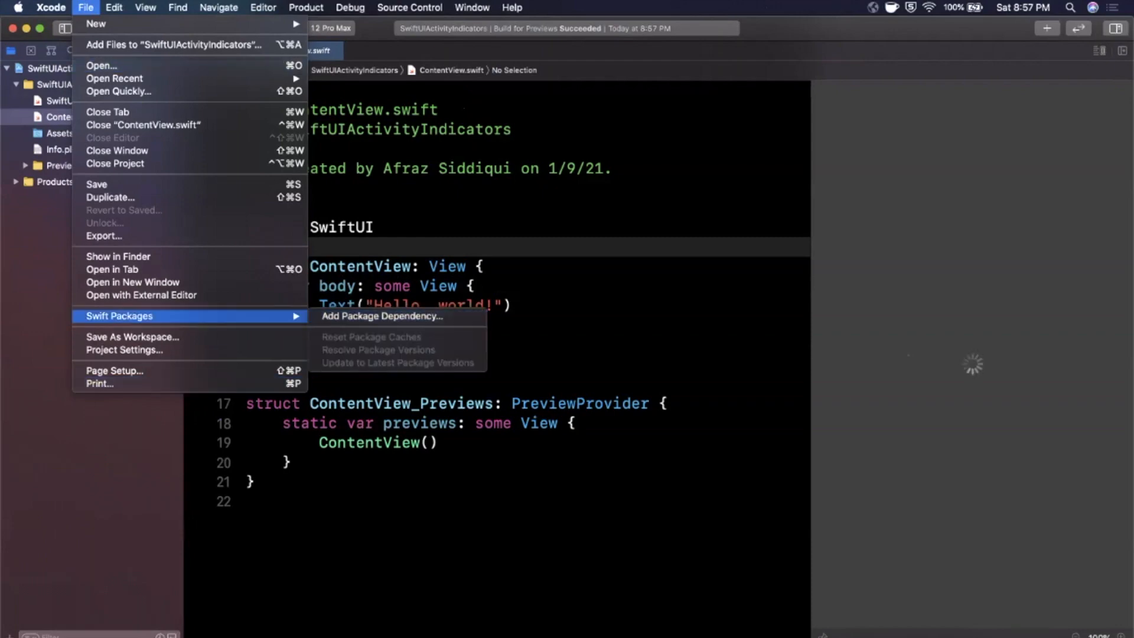
click(381, 317)
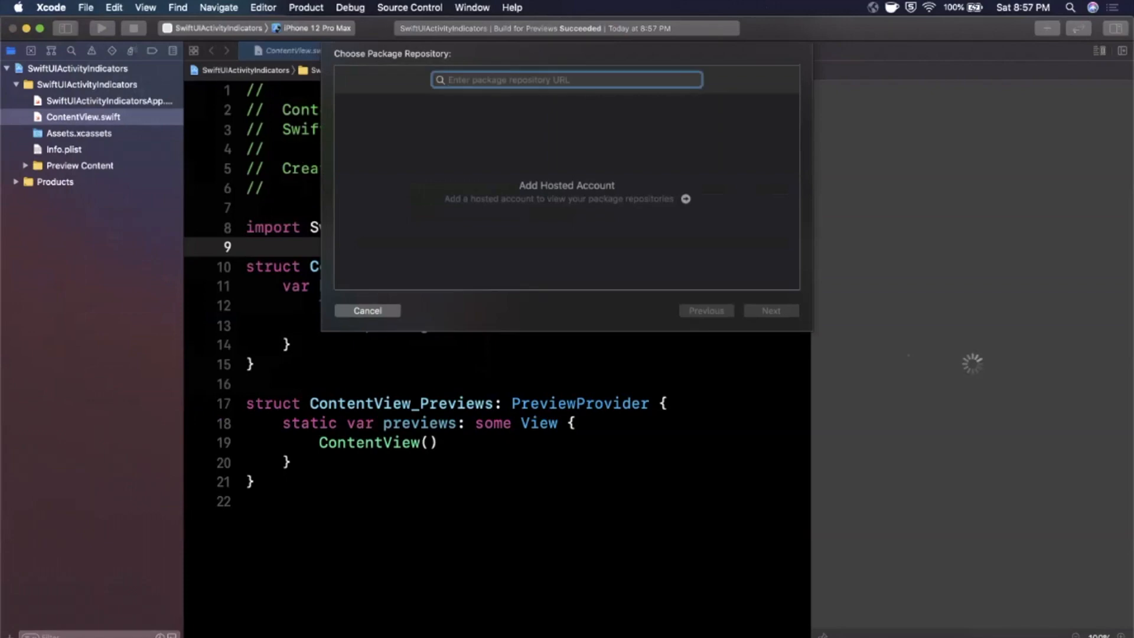
click(770, 311)
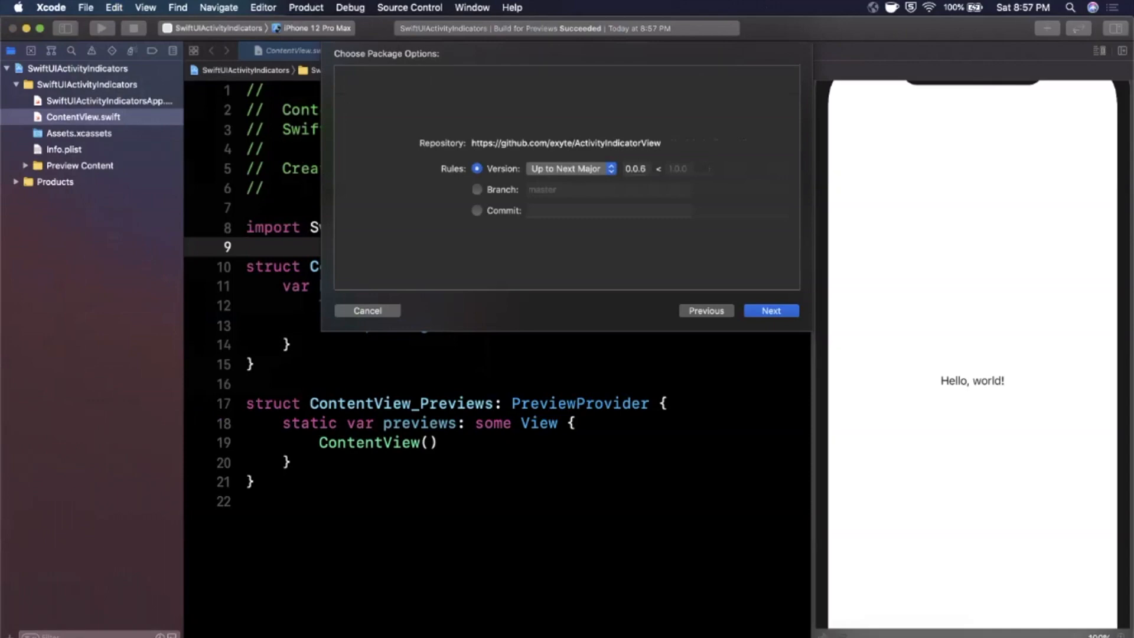
click(769, 310)
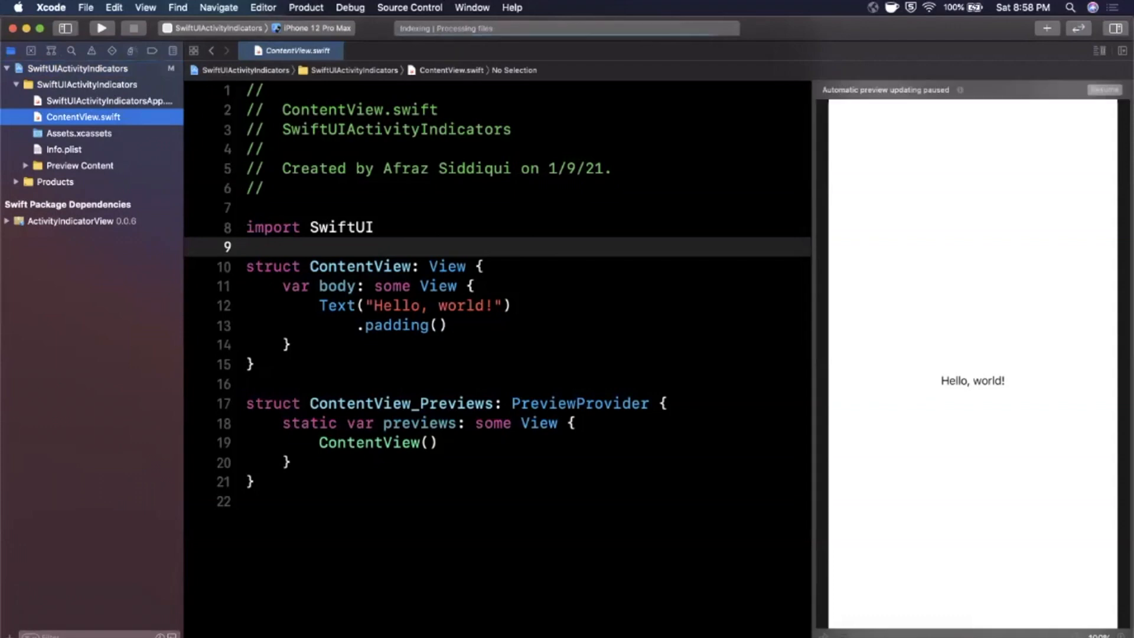
Insert a blank line above import SwiftUI so the package preview builds.
click(100, 27)
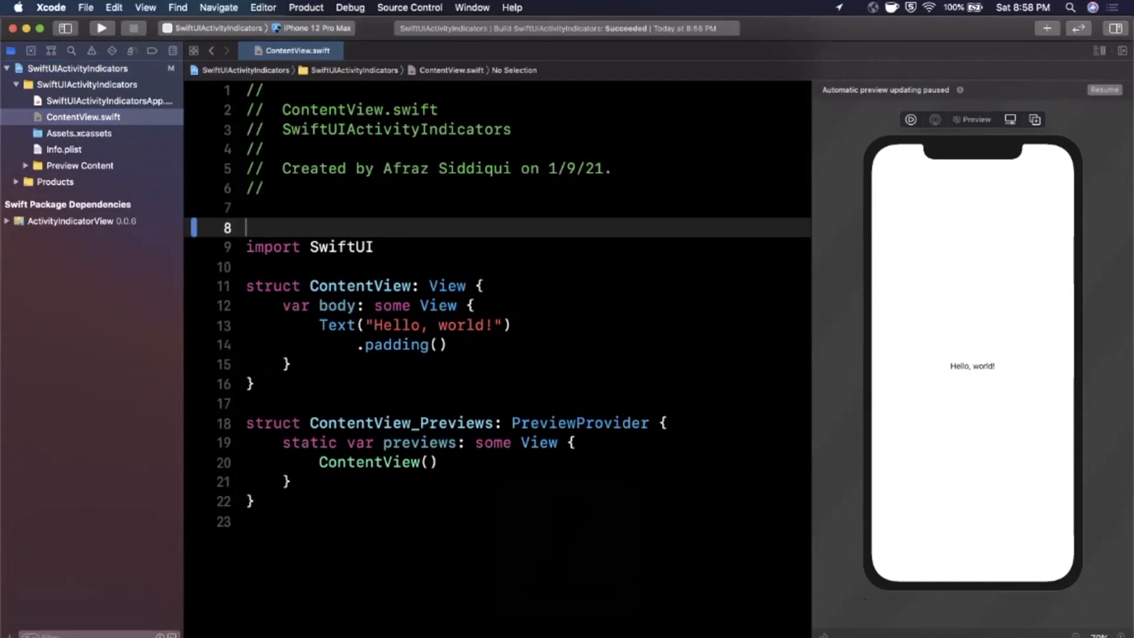
Import ActivityIndicatorView and wrap a VStack in a NavigationView titled "Home".
text(import A)
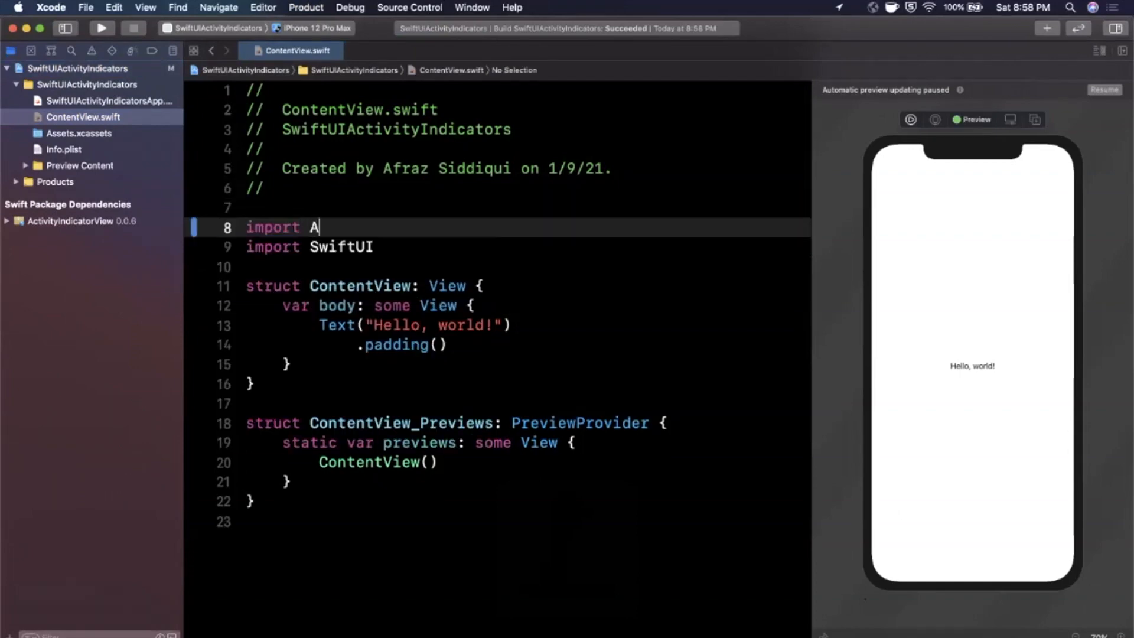
text(ctivityIndicatorView)
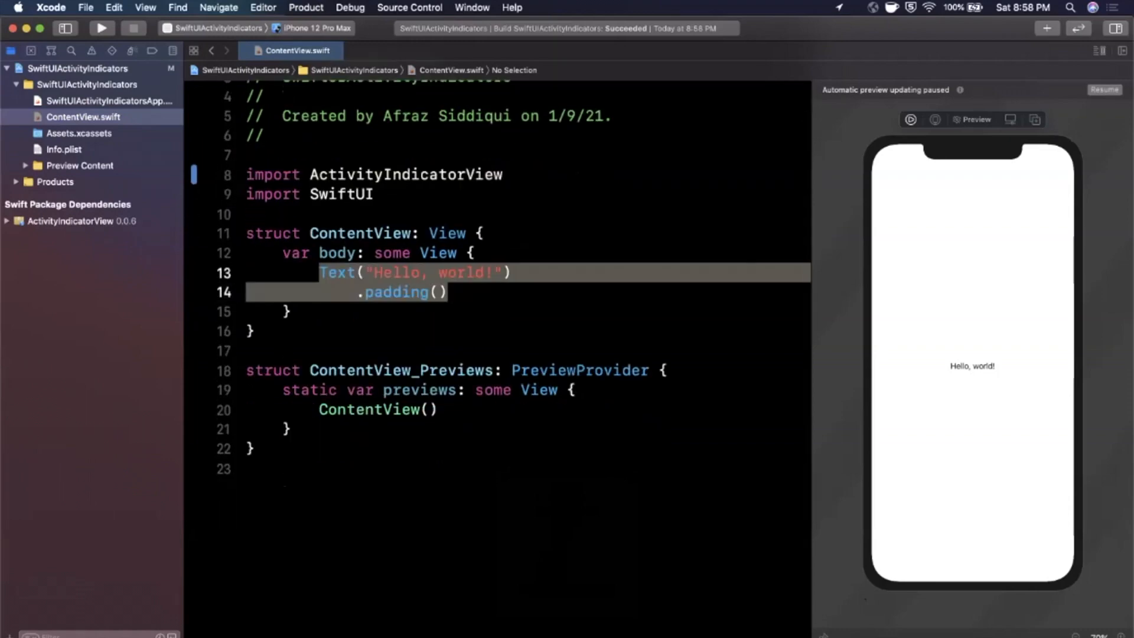
text(NavigationView {)
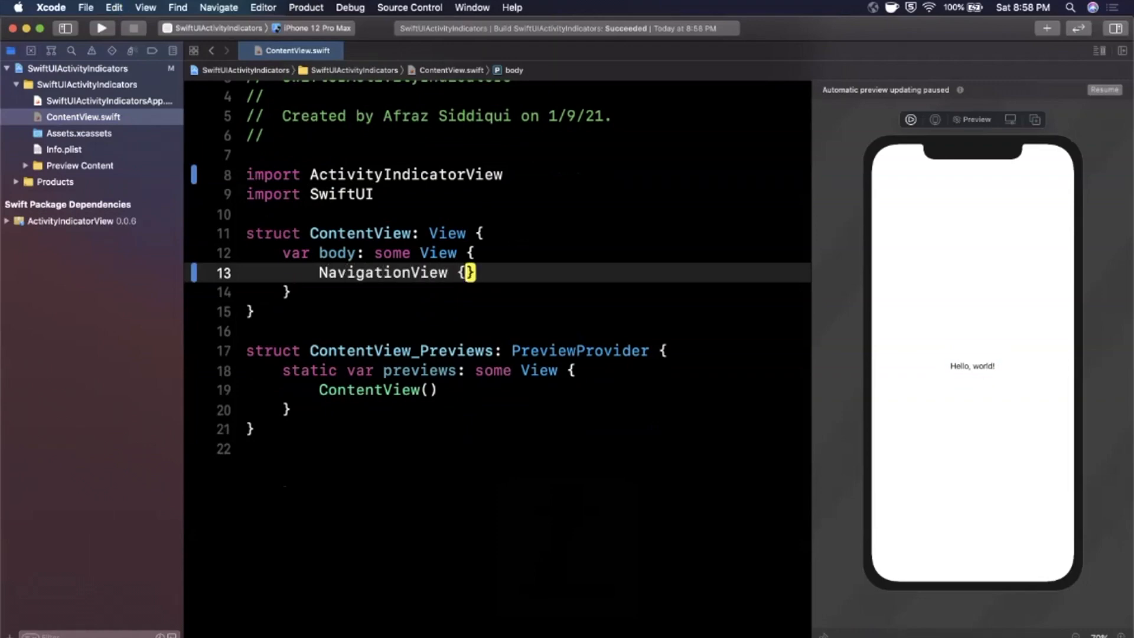
text(VStack {)
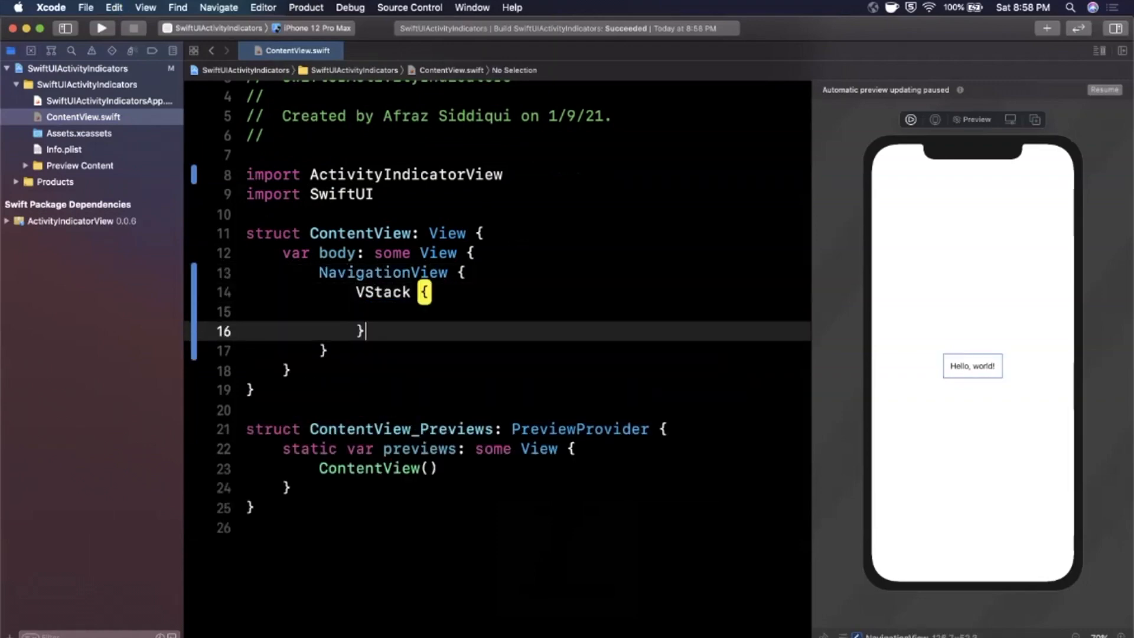
text(.navigationTitle(Title))
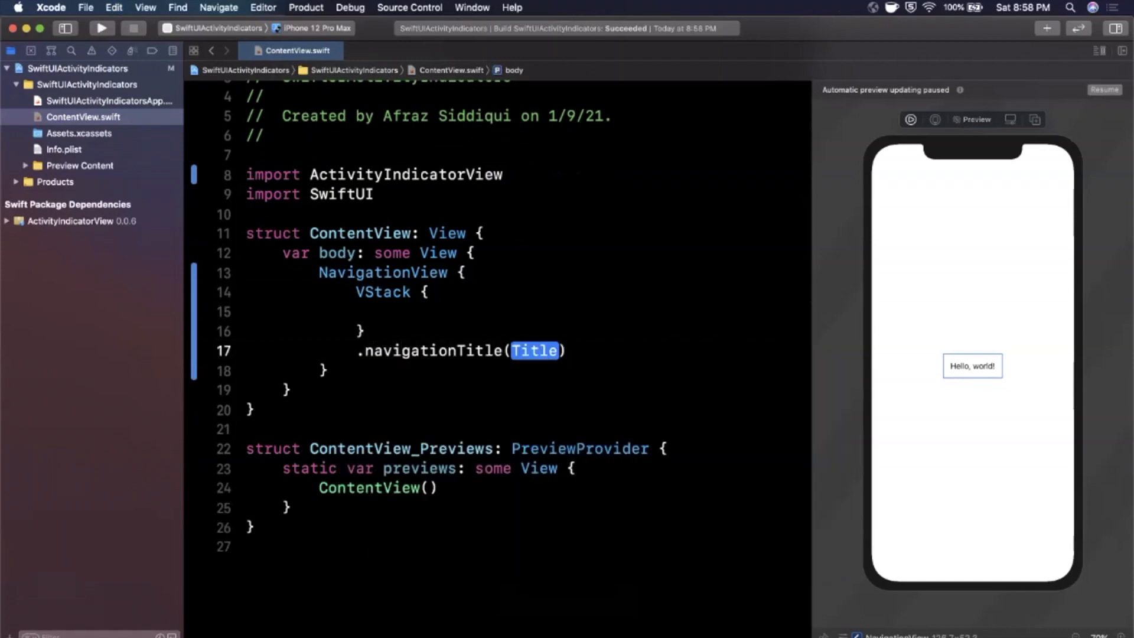
text("Home")
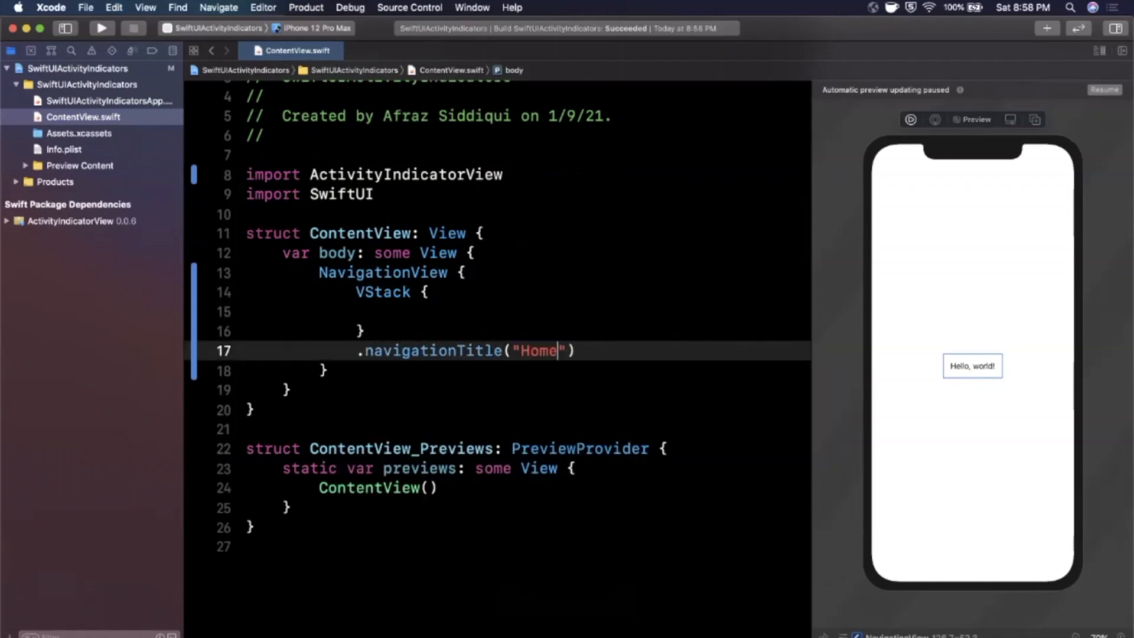
Start an ActivityIndicatorView( call inside the VStack and accept its initializer.
text(ActivityIndicatorView)
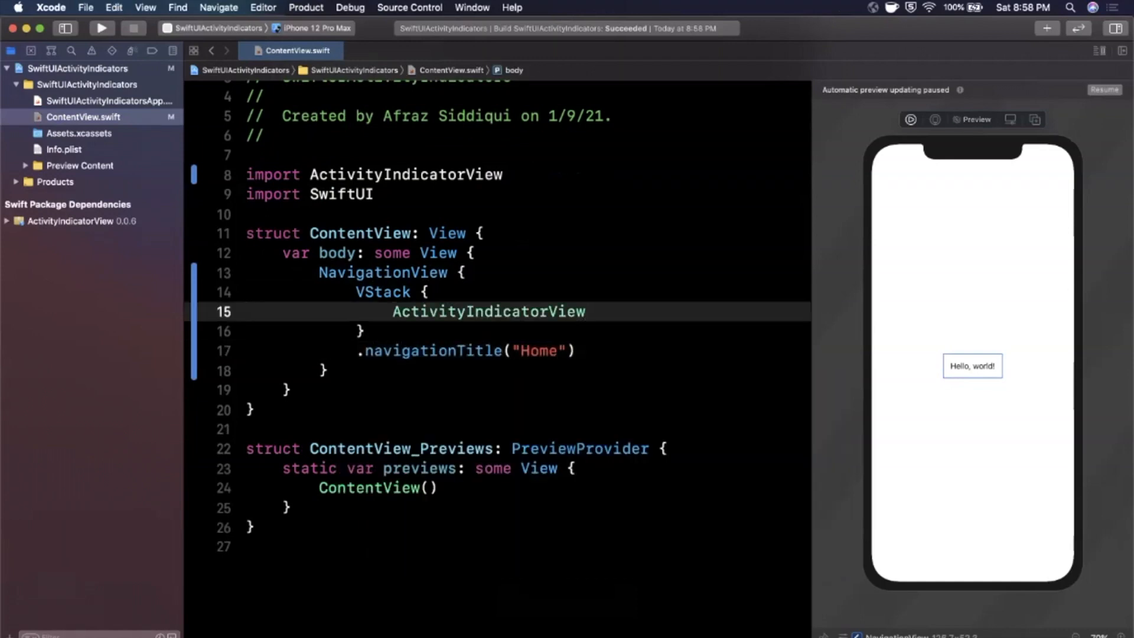
text(()
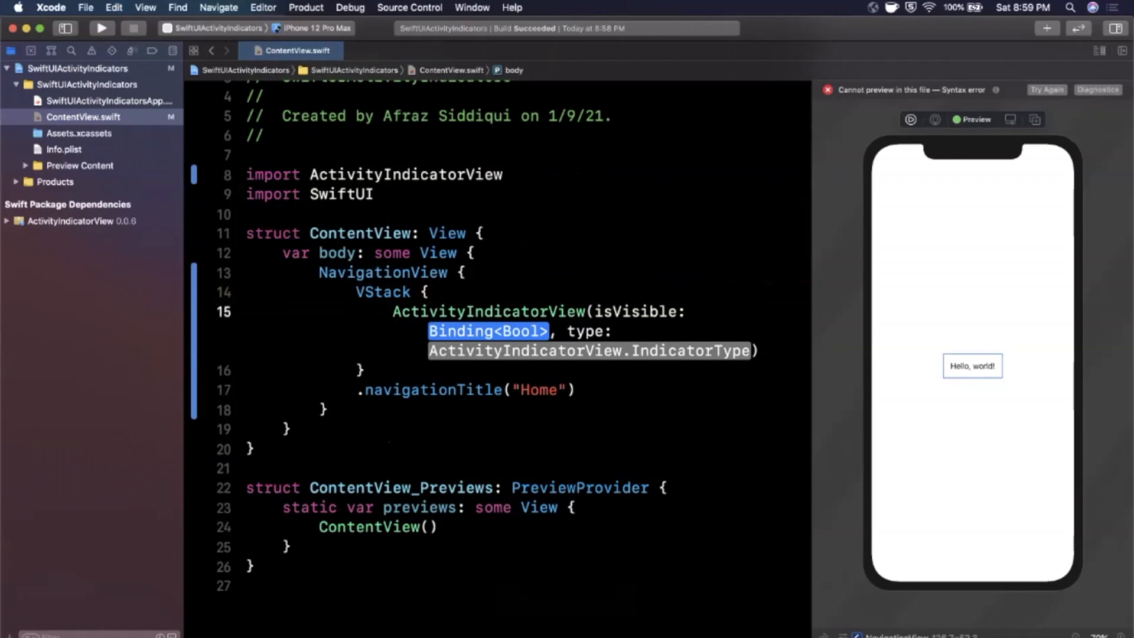
text($)
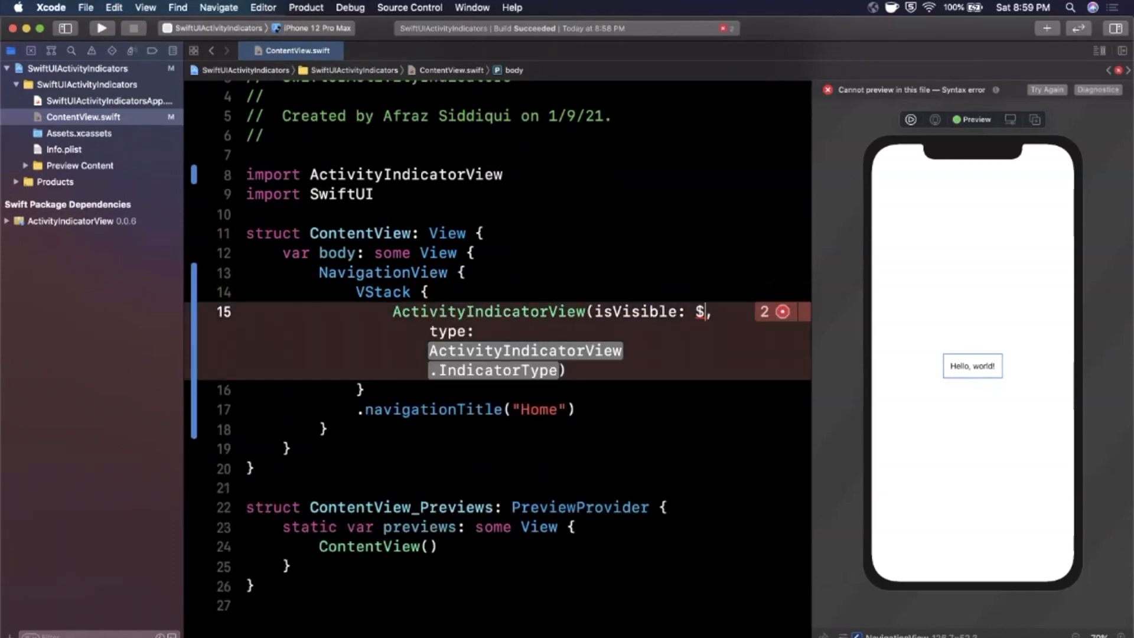
text(loading)
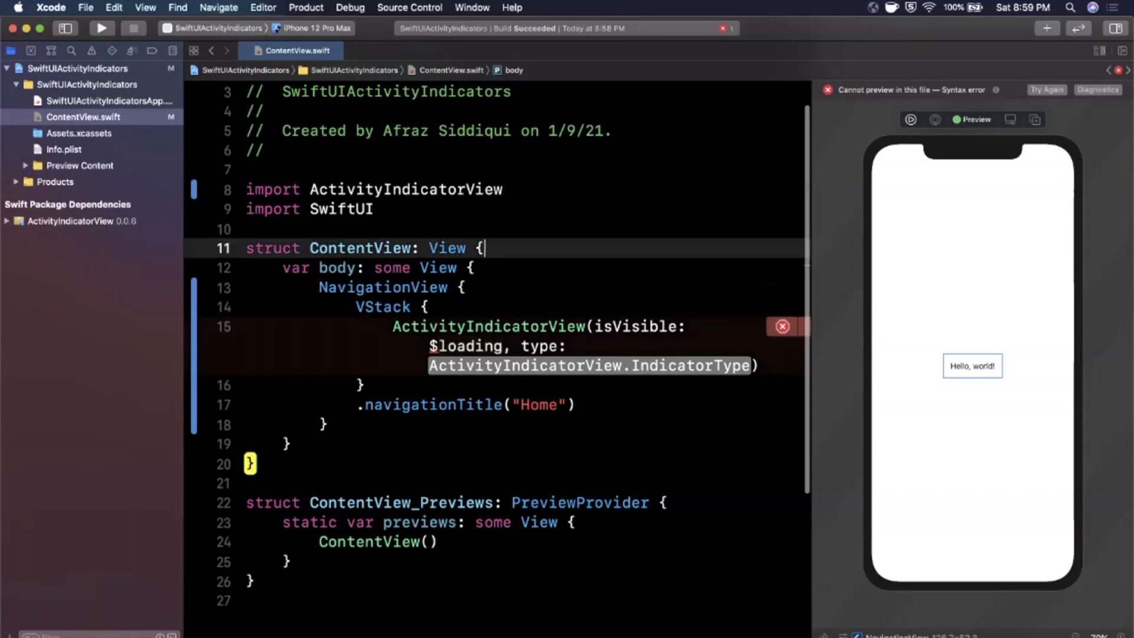
text(@State var loading =)
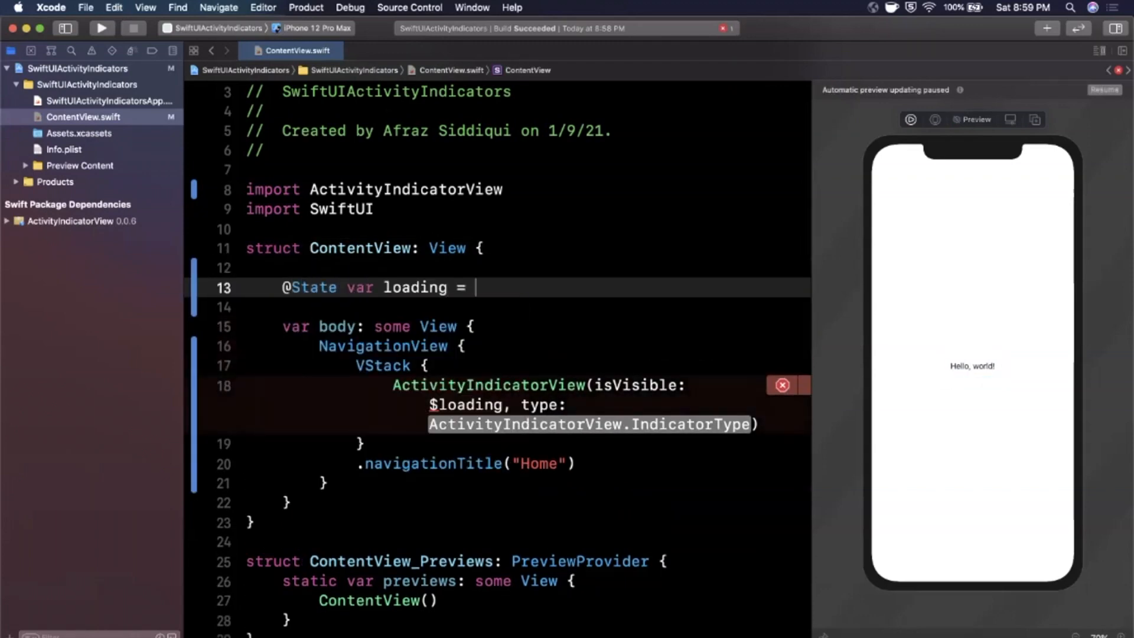
text(false)
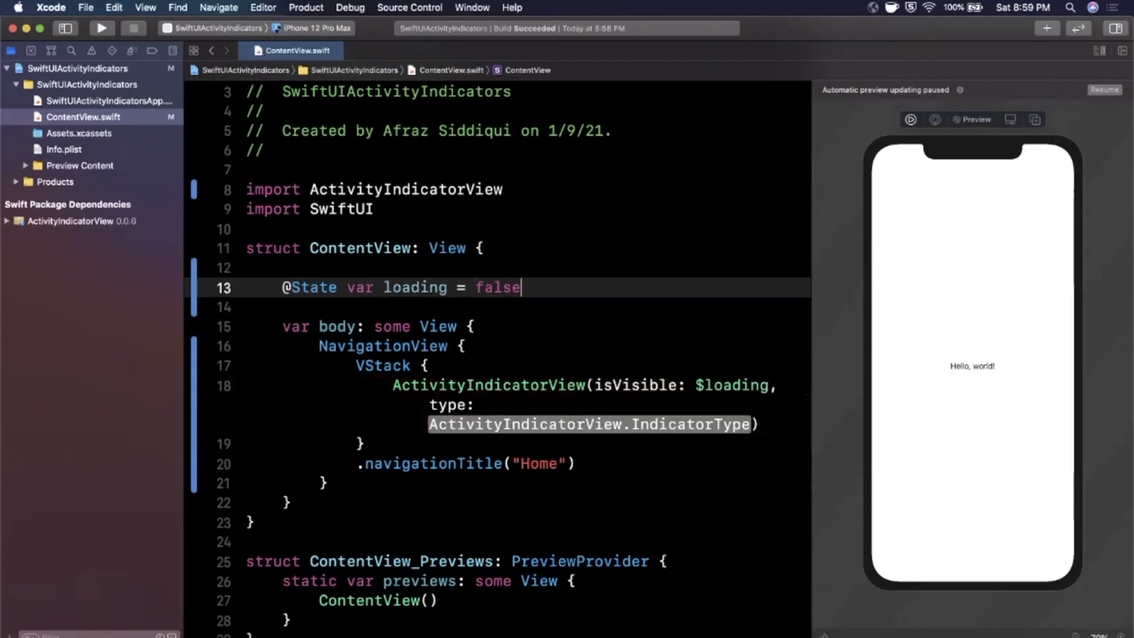
double_click(414, 287)
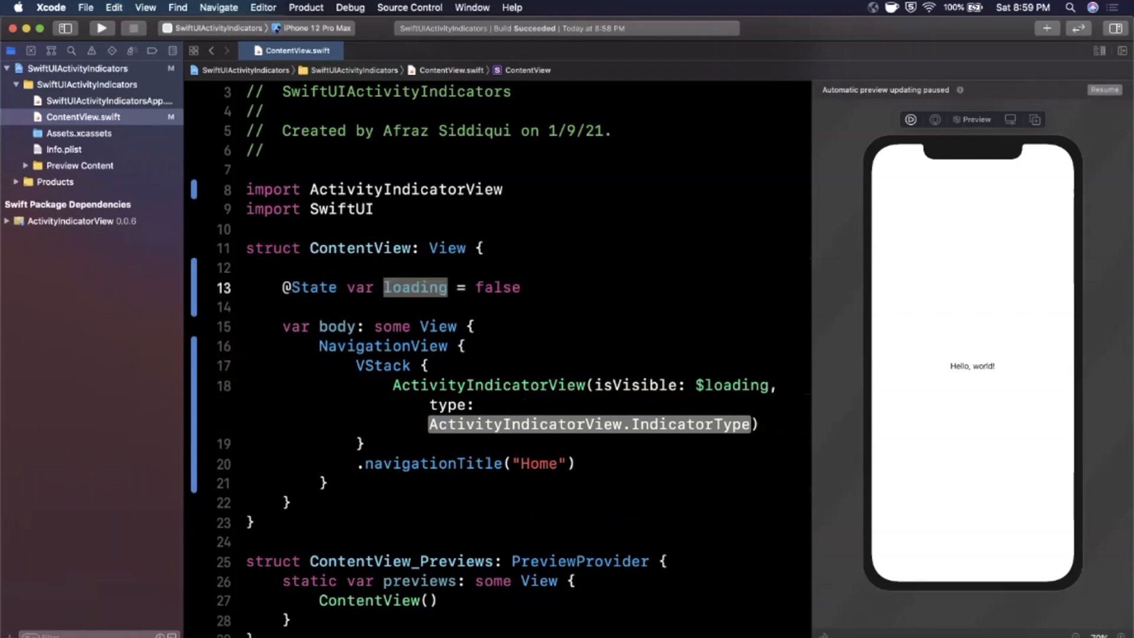
text(true)
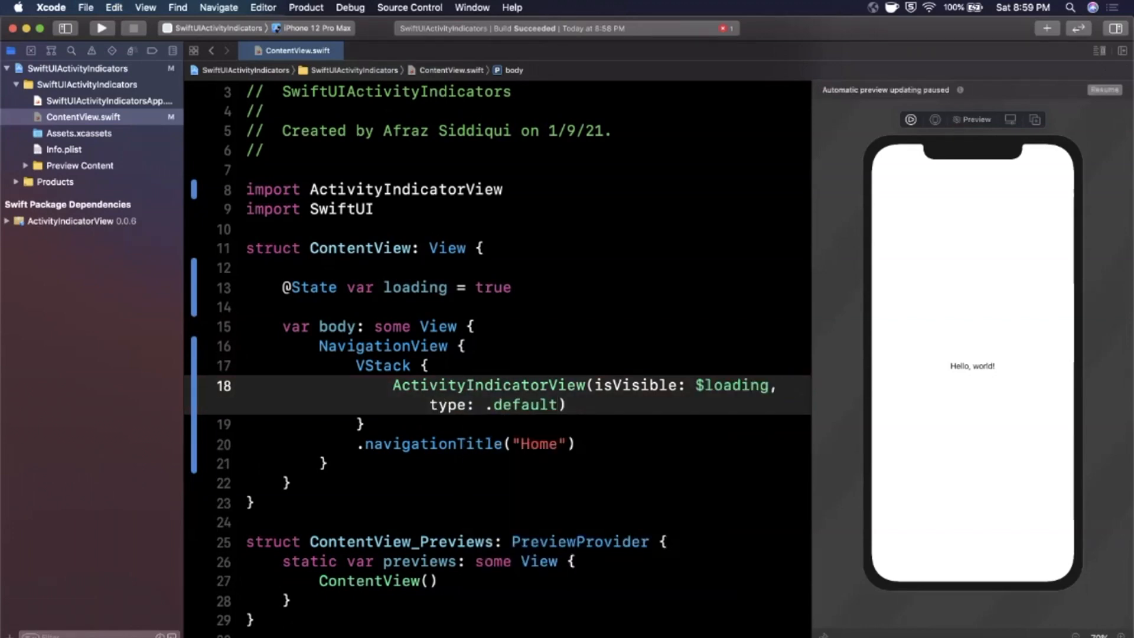
Set the indicator's type parameter to .default.
click(555, 405)
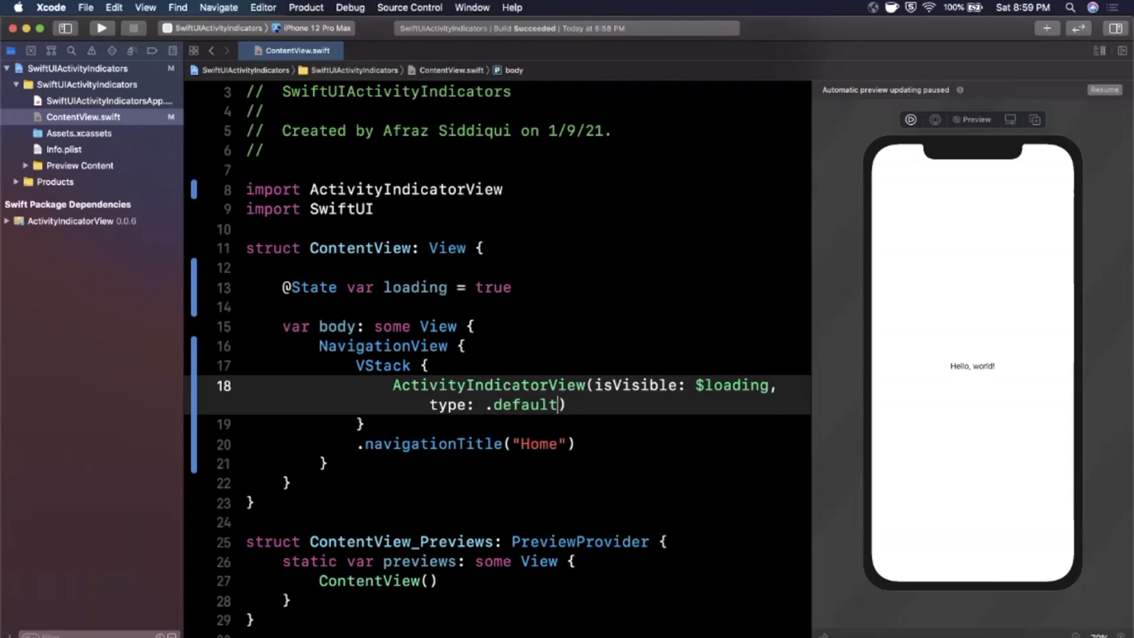
double_click(448, 404)
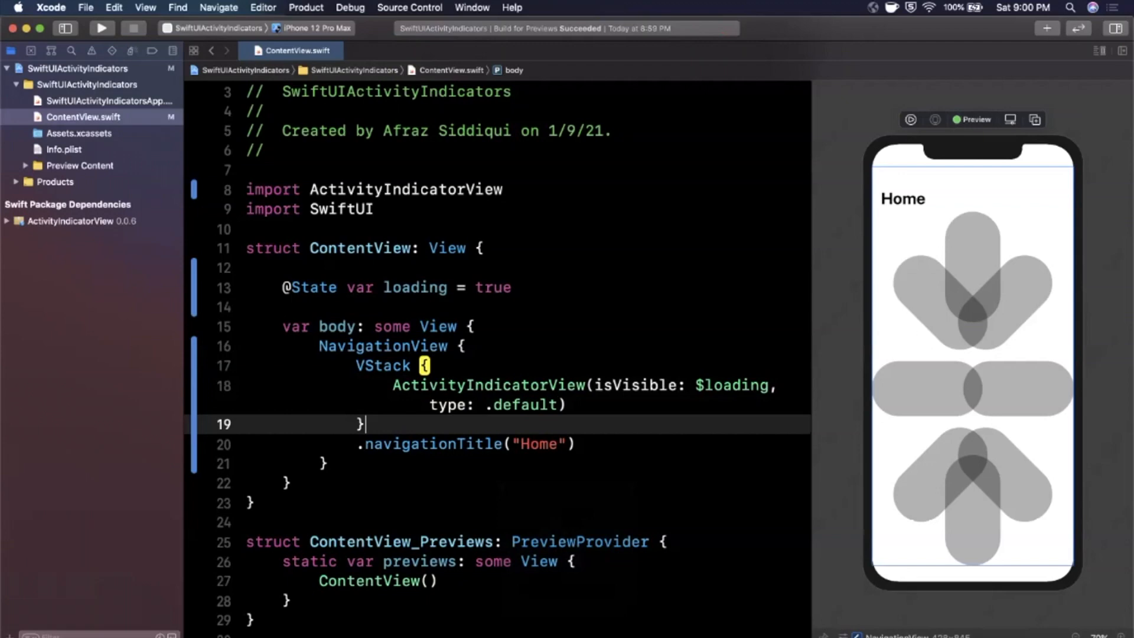
Add .frame(width: 100, height: 100, alignment: .center) and select .default to replace it.
text(.)
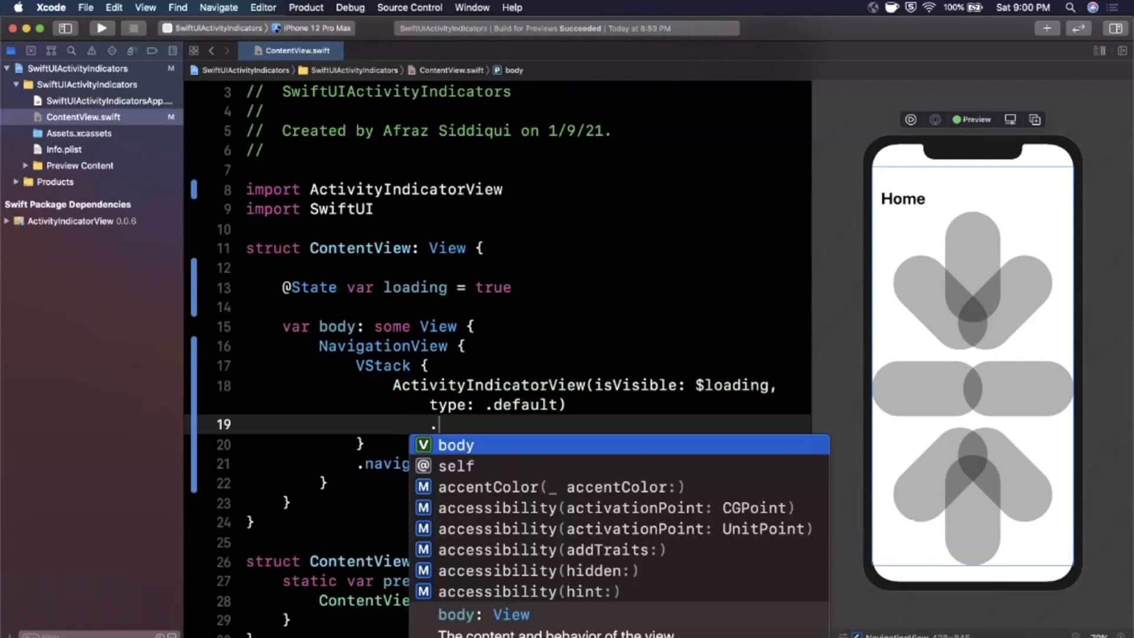
text(frame(width: 100,)
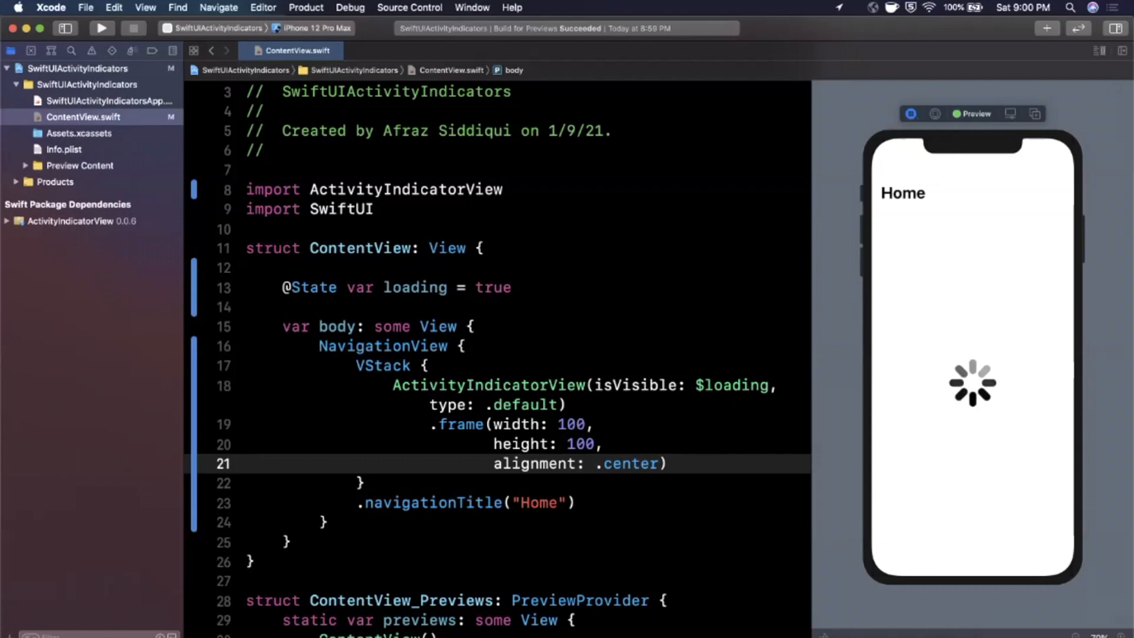
double_click(523, 403)
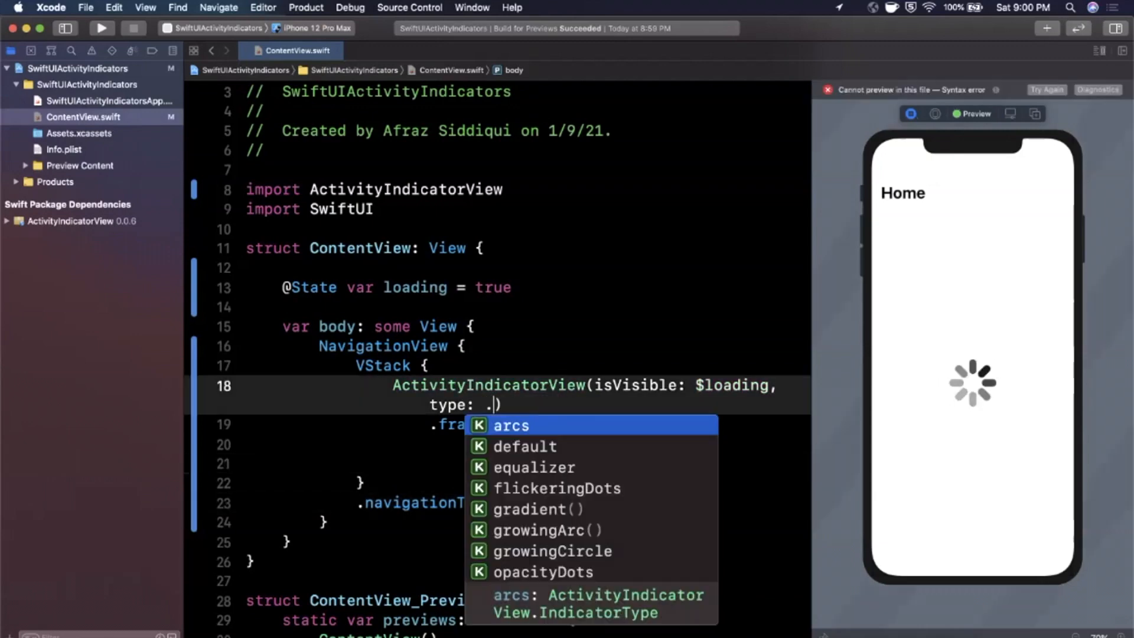
Choose the equalizer type and tint it with .foregroundColor(.red).
click(512, 425)
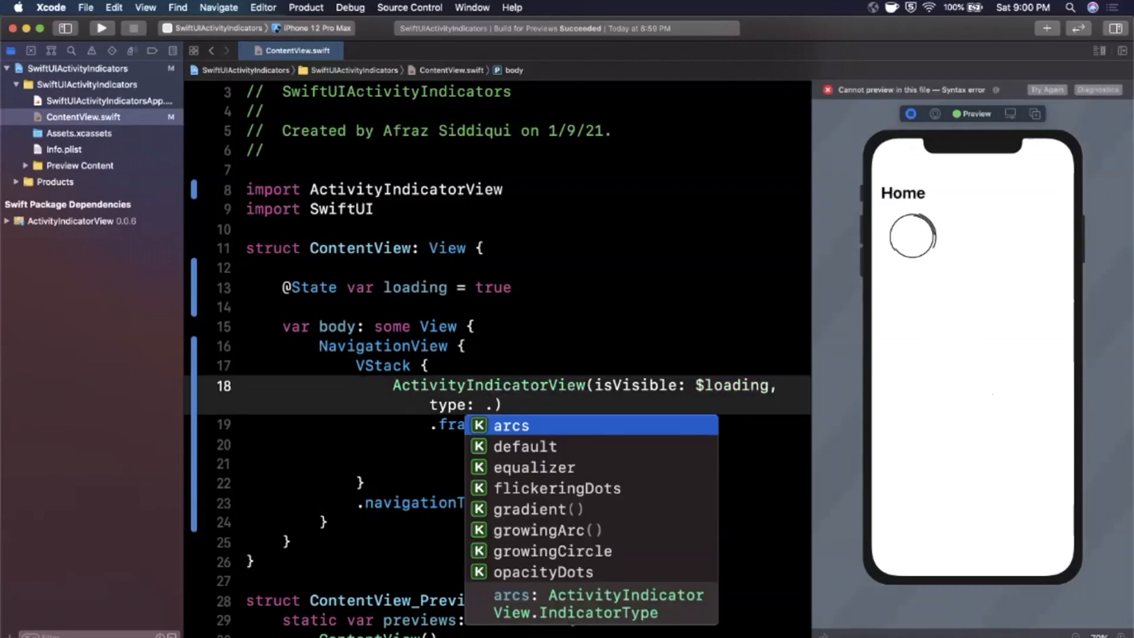
click(533, 466)
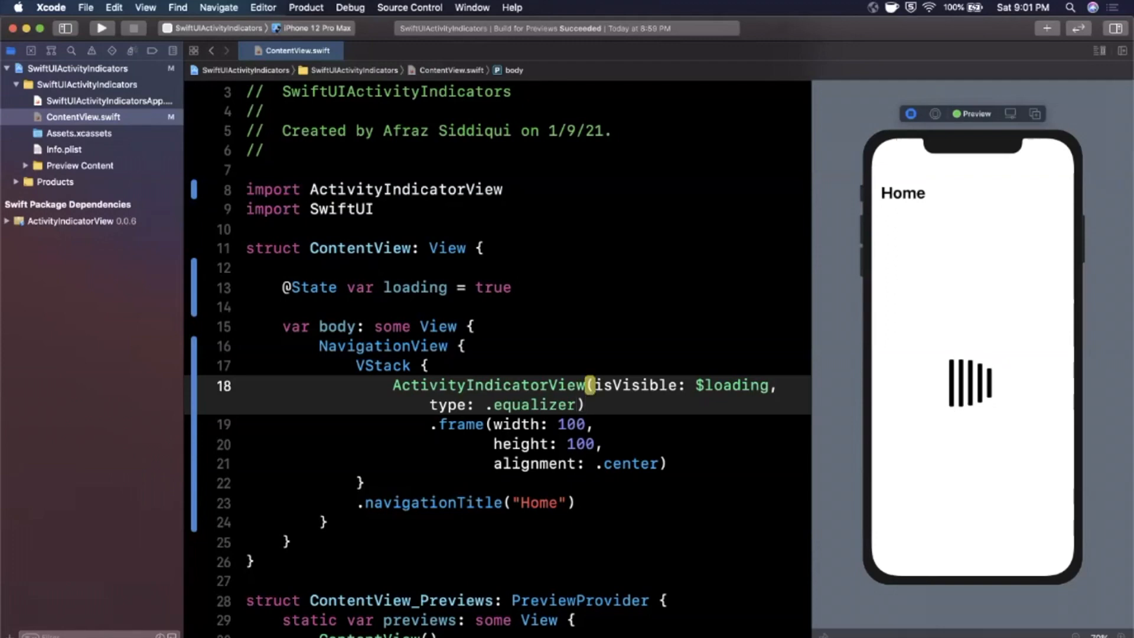
text(.foregroundColor(.red)
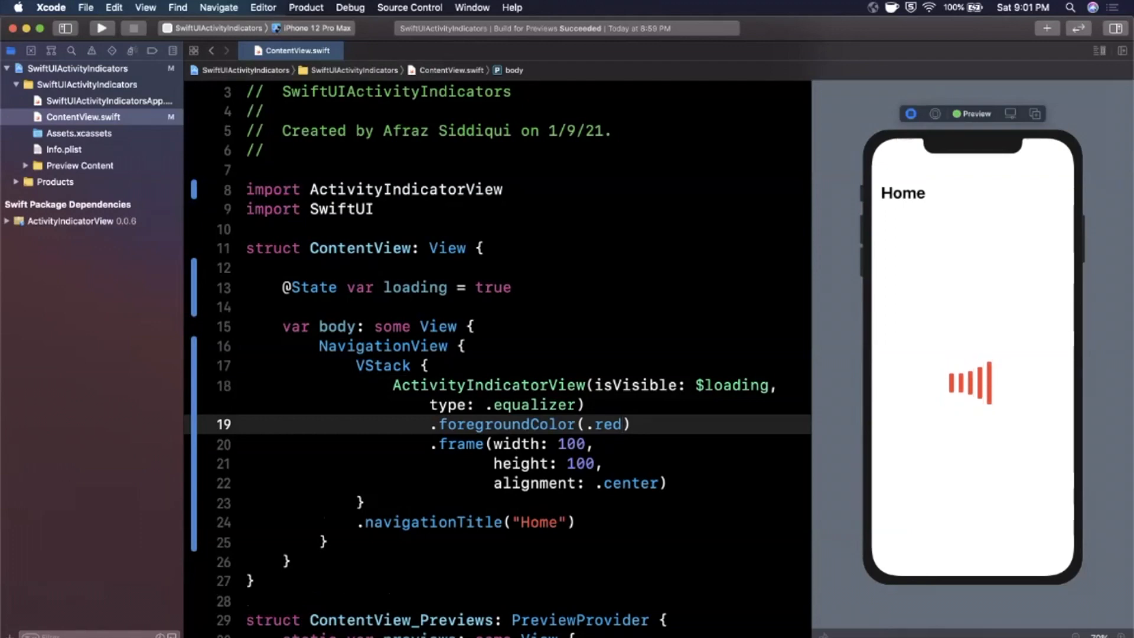
Change the colour to blue, use .flickeringDots, then select the type to rechoose it.
double_click(611, 424)
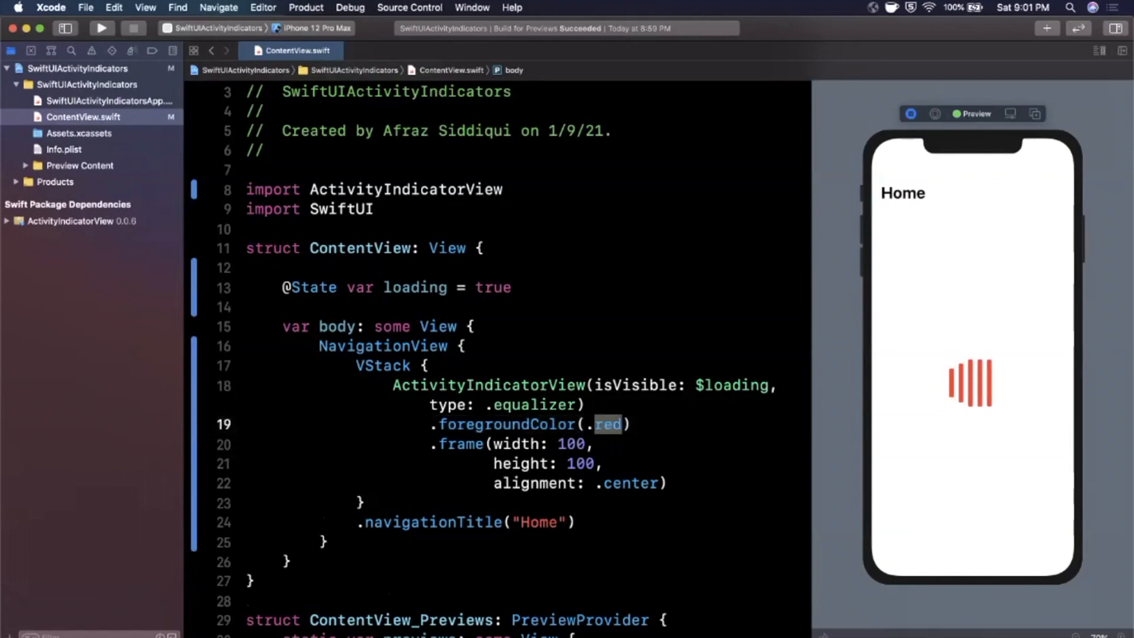
text(blue)
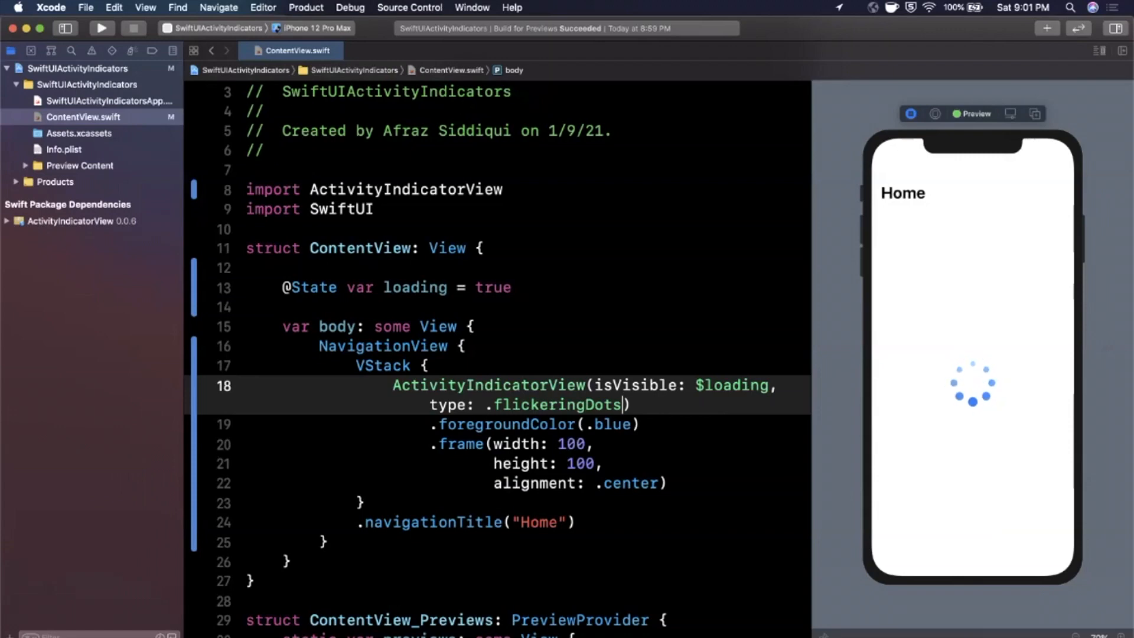
double_click(554, 406)
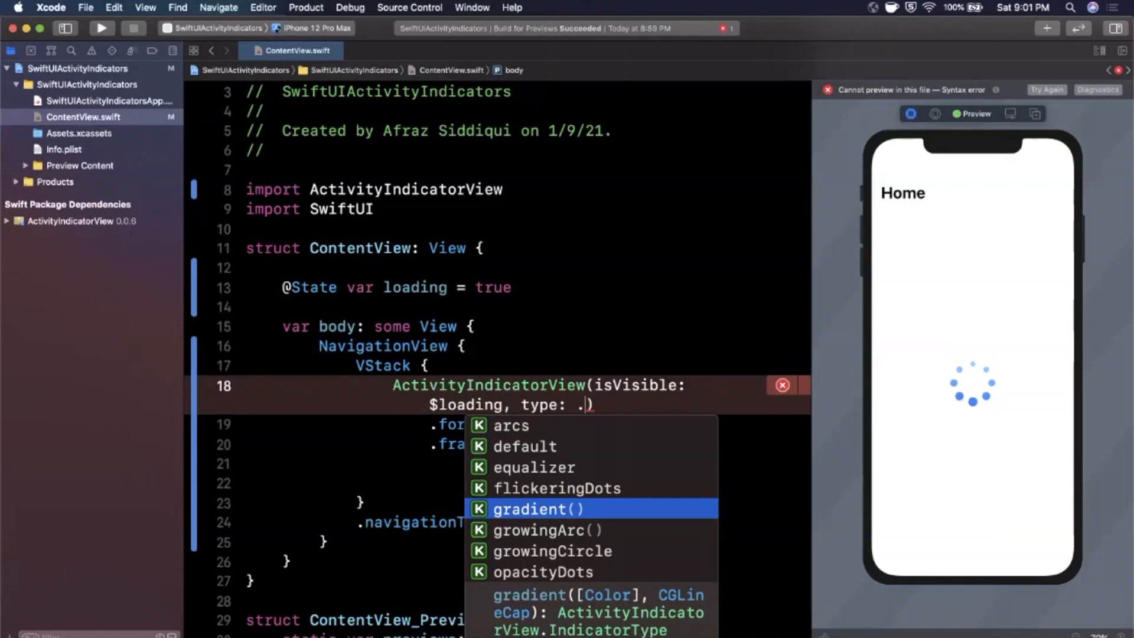
Try the gradient loader type with [.red, .pink, .blue] and fill its line cap placeholder.
click(530, 509)
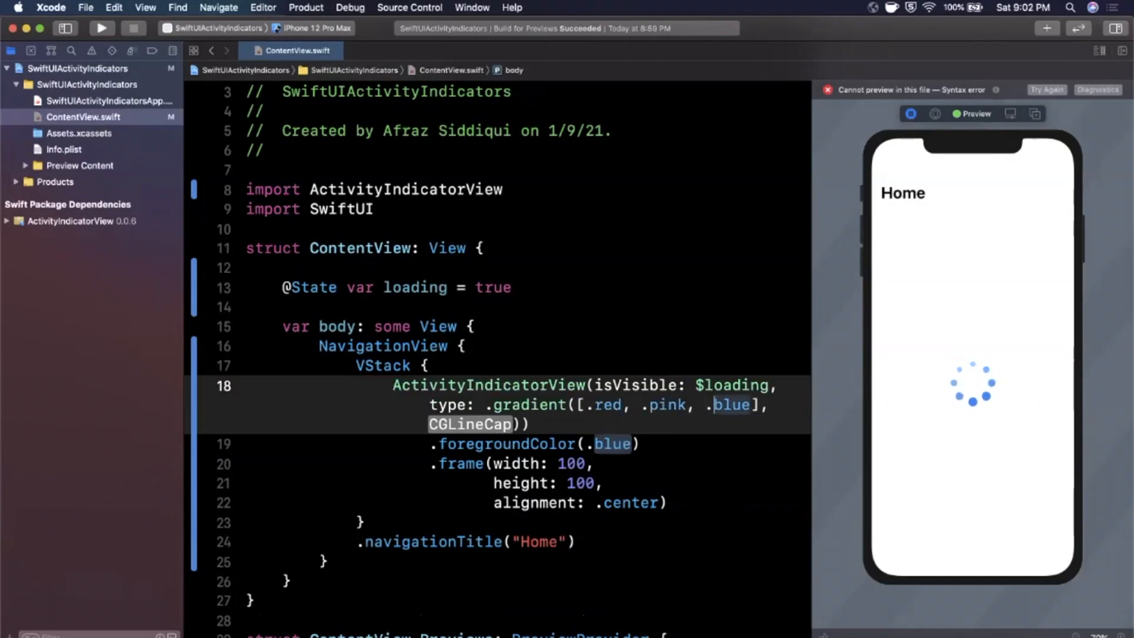
double_click(469, 424)
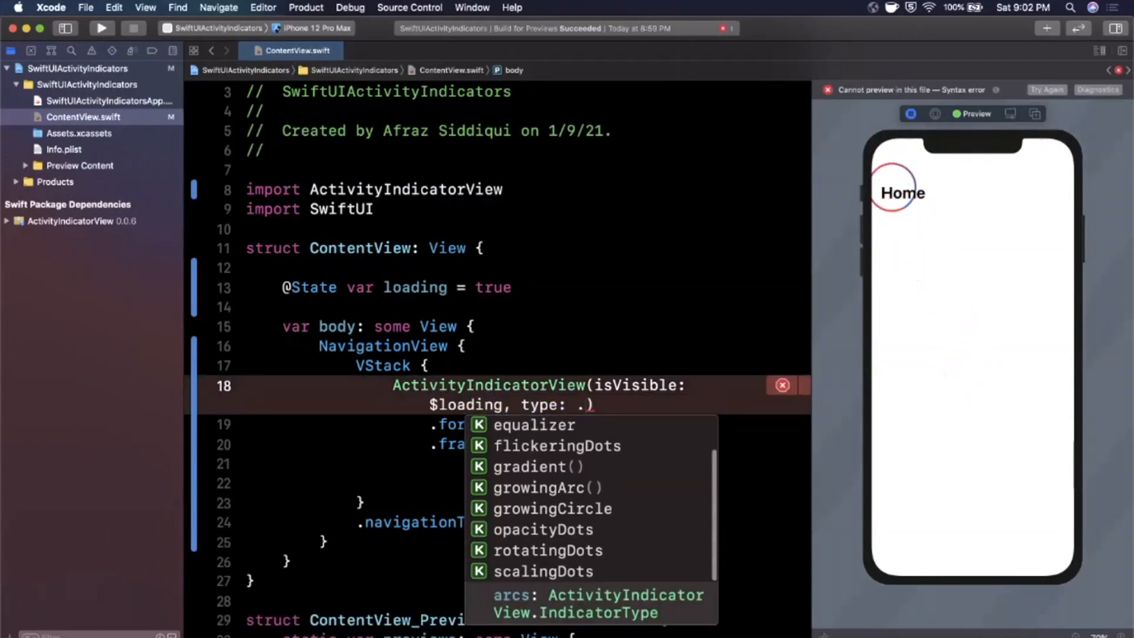
Try the growingCircle type and recolour the loader from blue to orange.
click(551, 508)
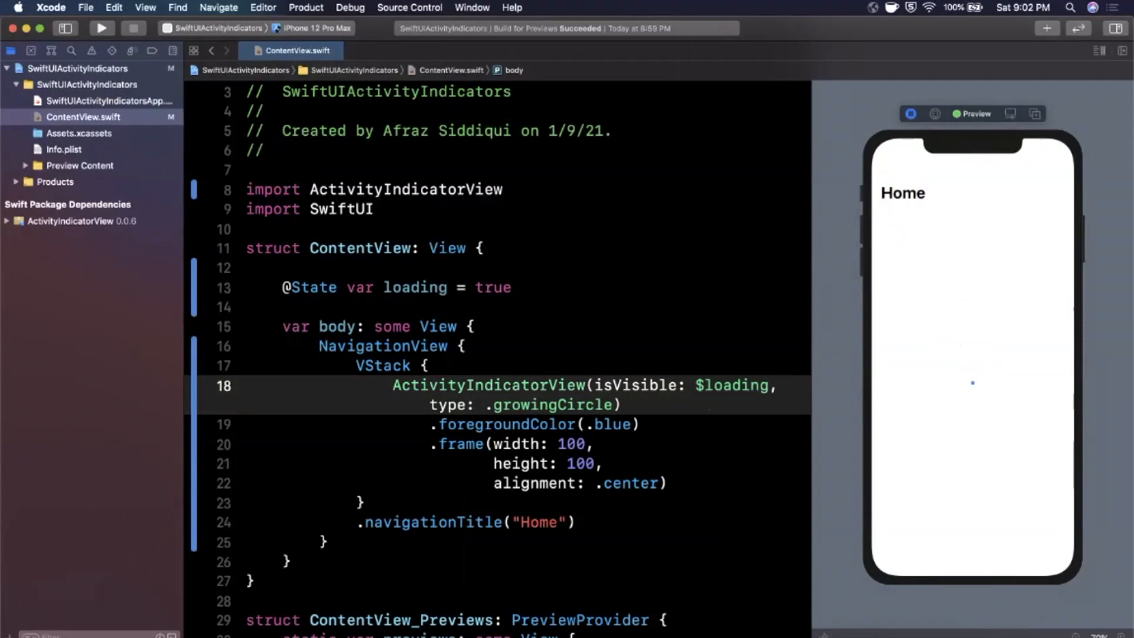
double_click(611, 424)
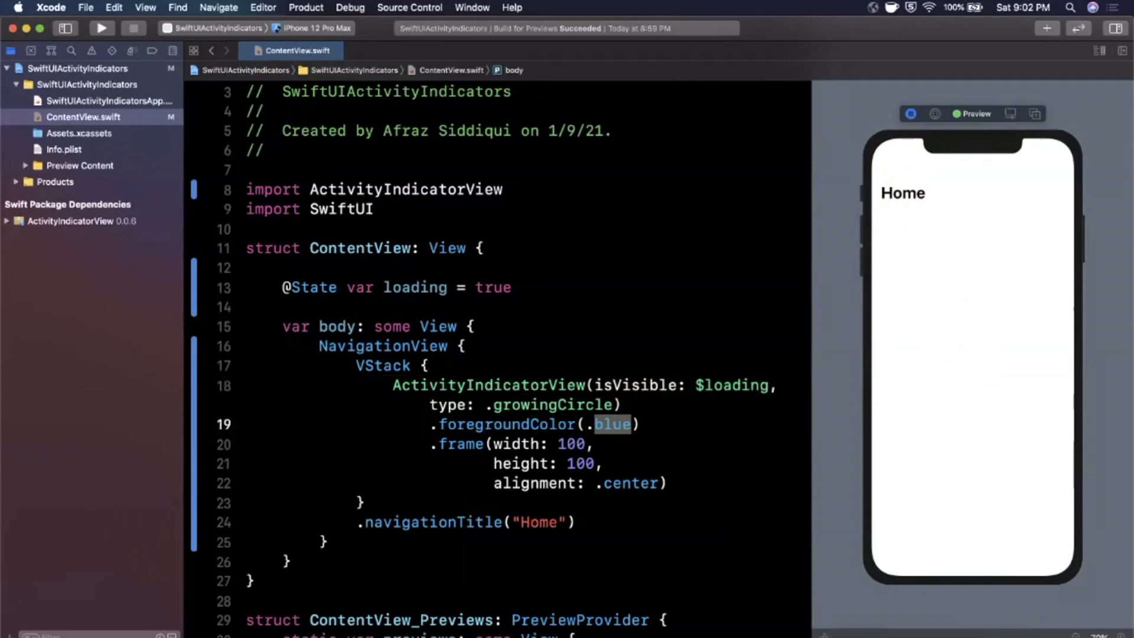
text(orange)
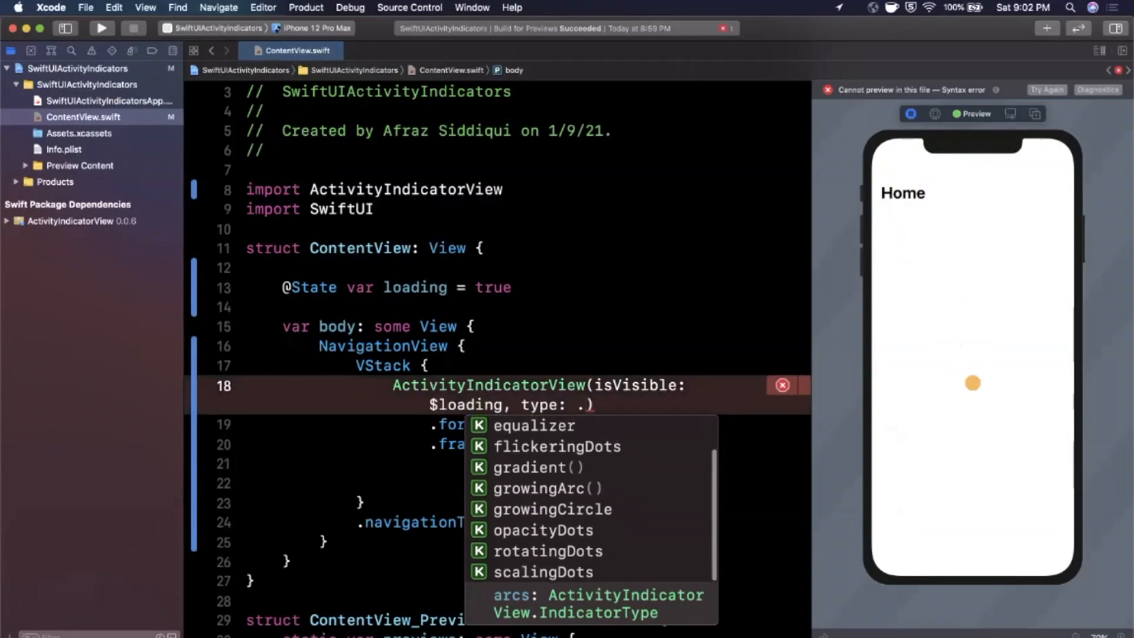
Swap scalingDots for the rotatingDots type, tinted red instead of orange.
click(543, 571)
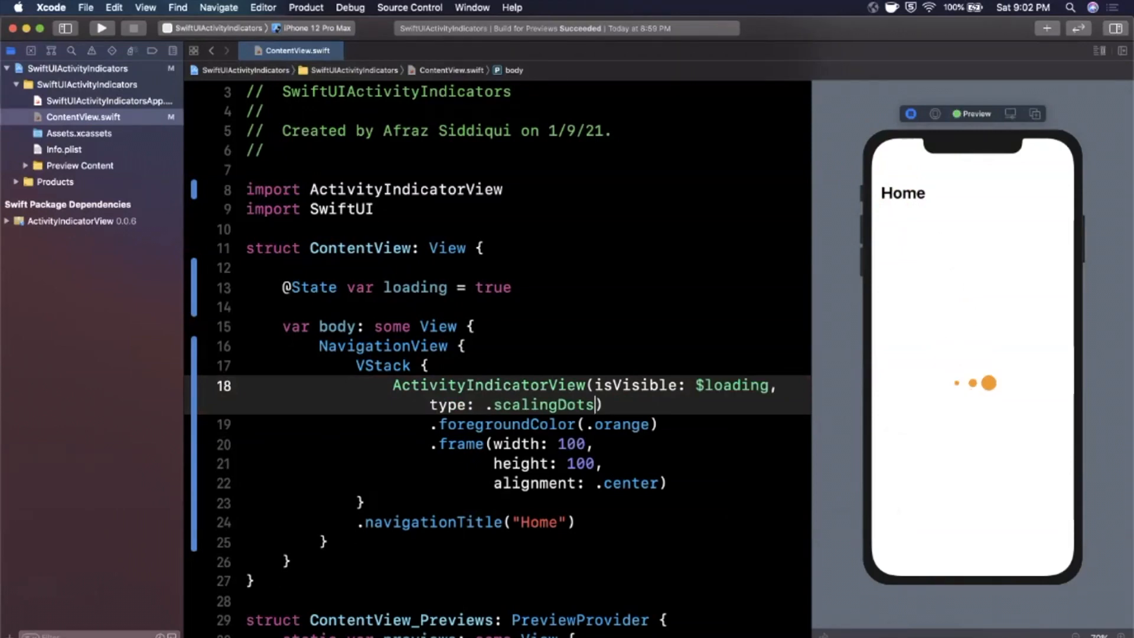
key(Backspace)
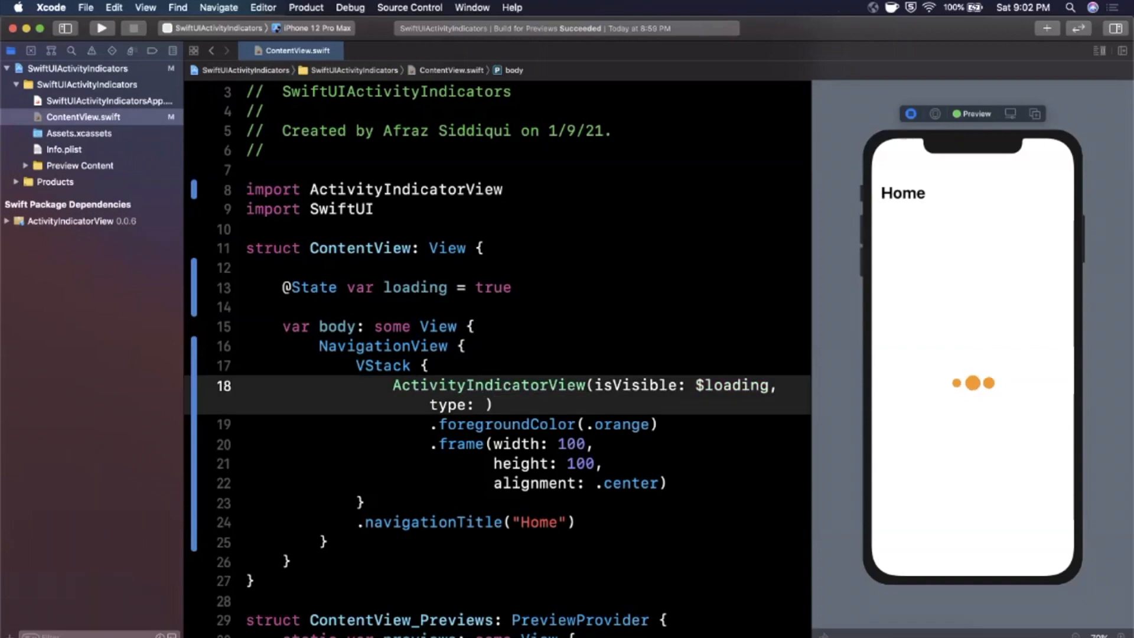
text(.)
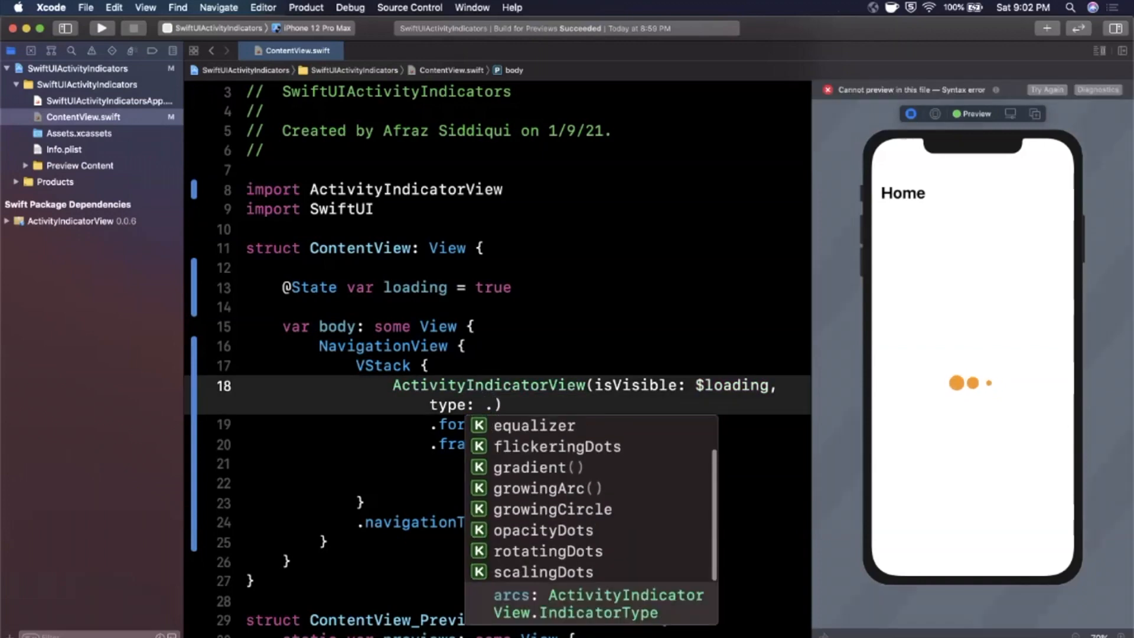
click(546, 551)
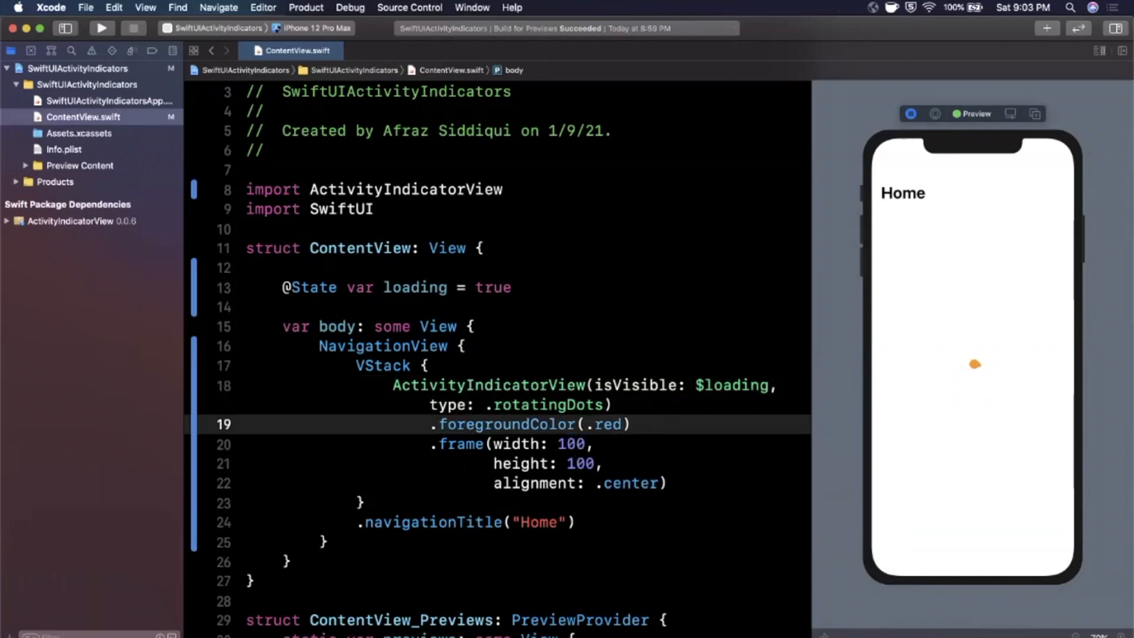
Start loading as false and leave a blank line below the loader's .frame for new views.
click(620, 424)
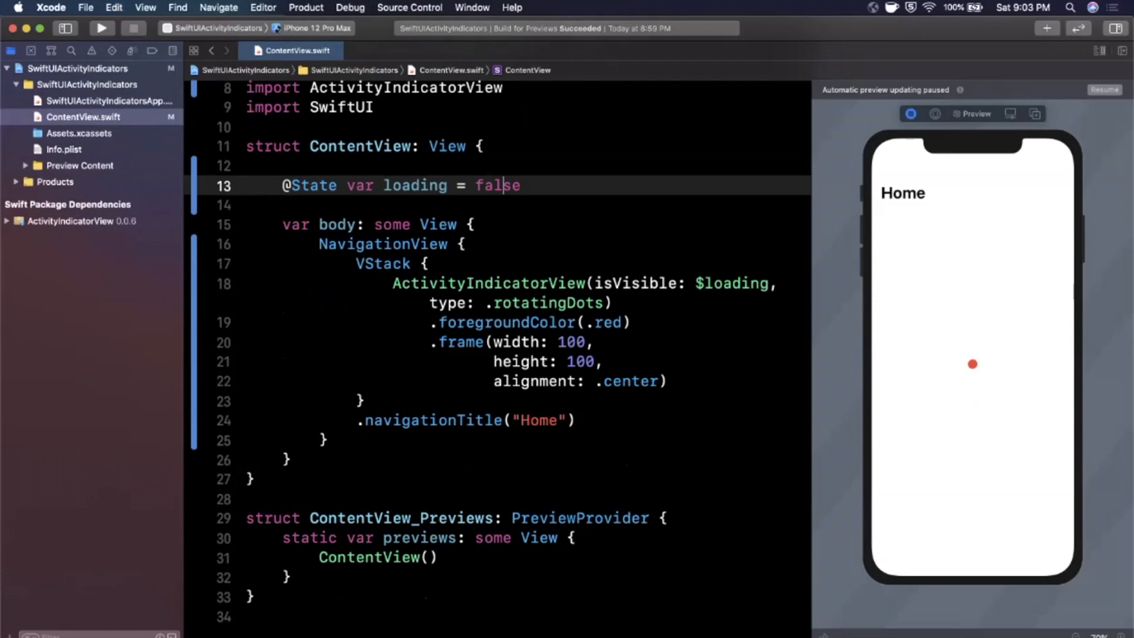
click(1105, 89)
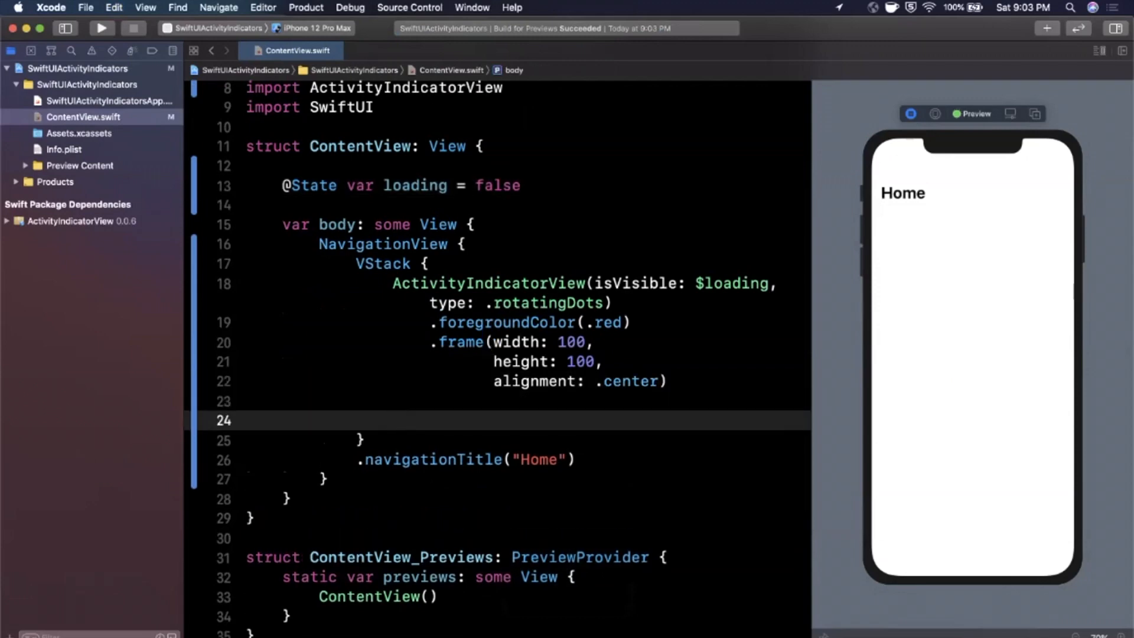
Add a Button setting self.loading = true with a Text("Load Data") label.
text(Button(Ac)
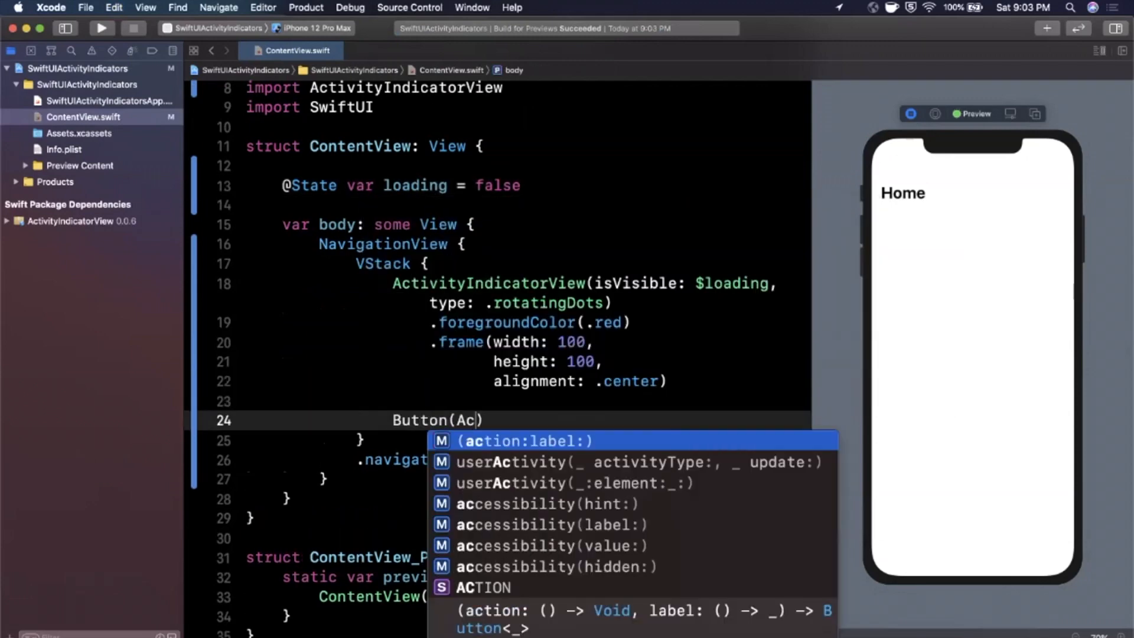
text(ion: {)
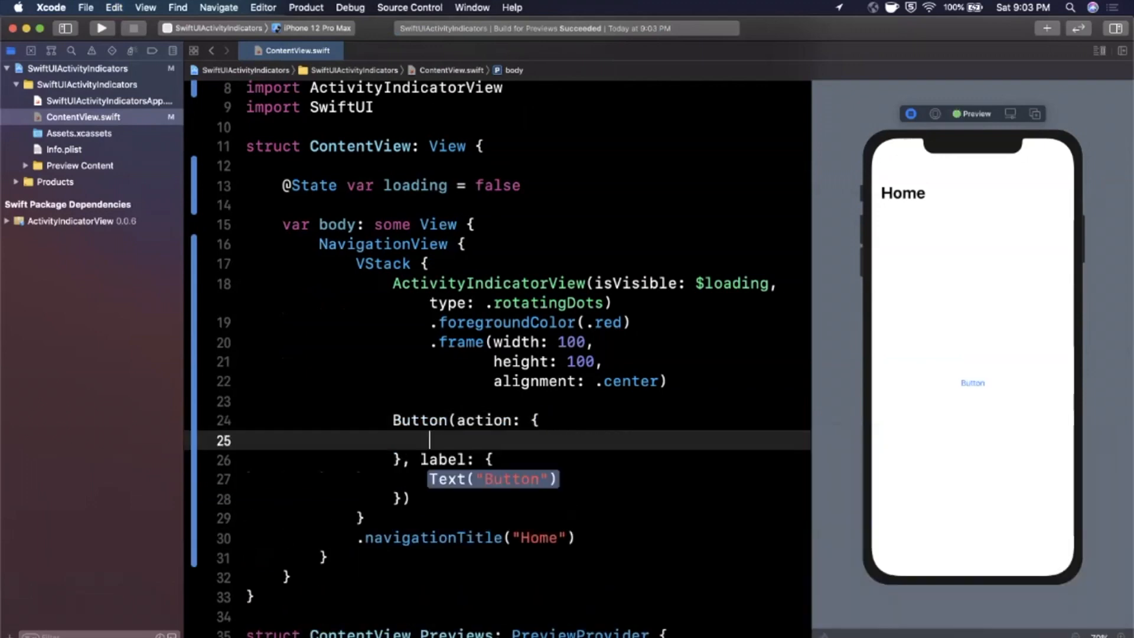
text(self.loading = true)
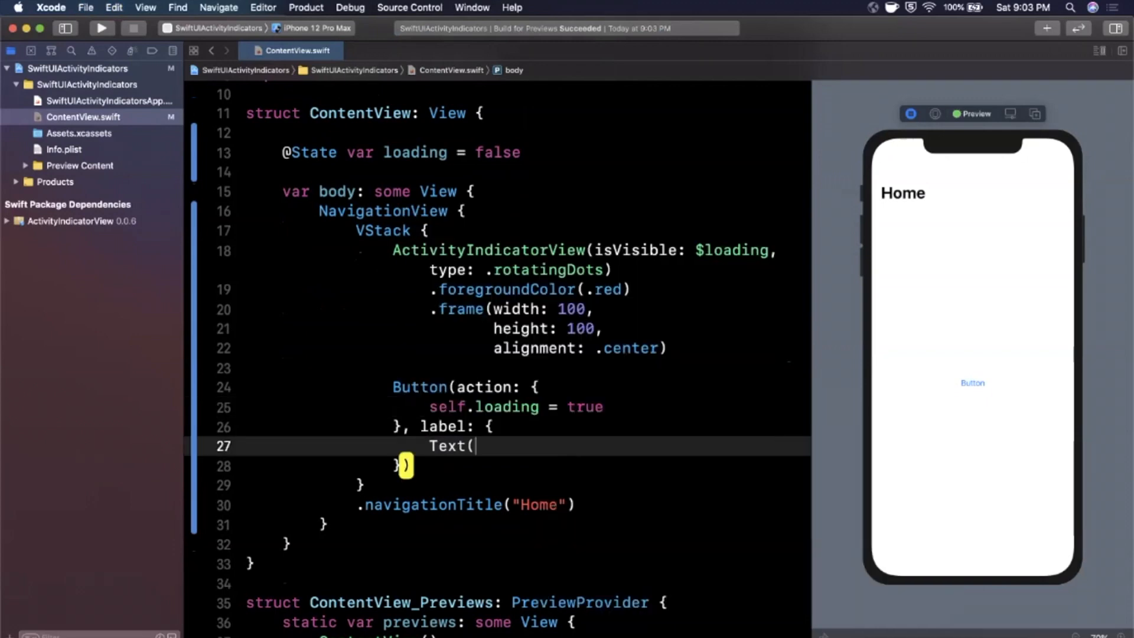
text("")
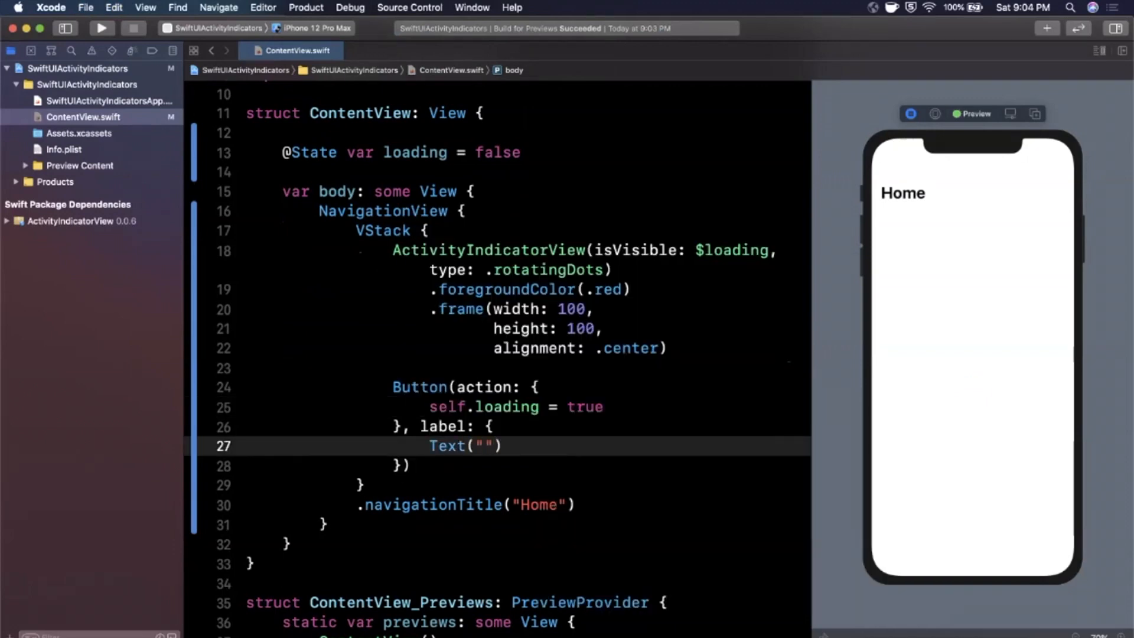
text(Load Data)
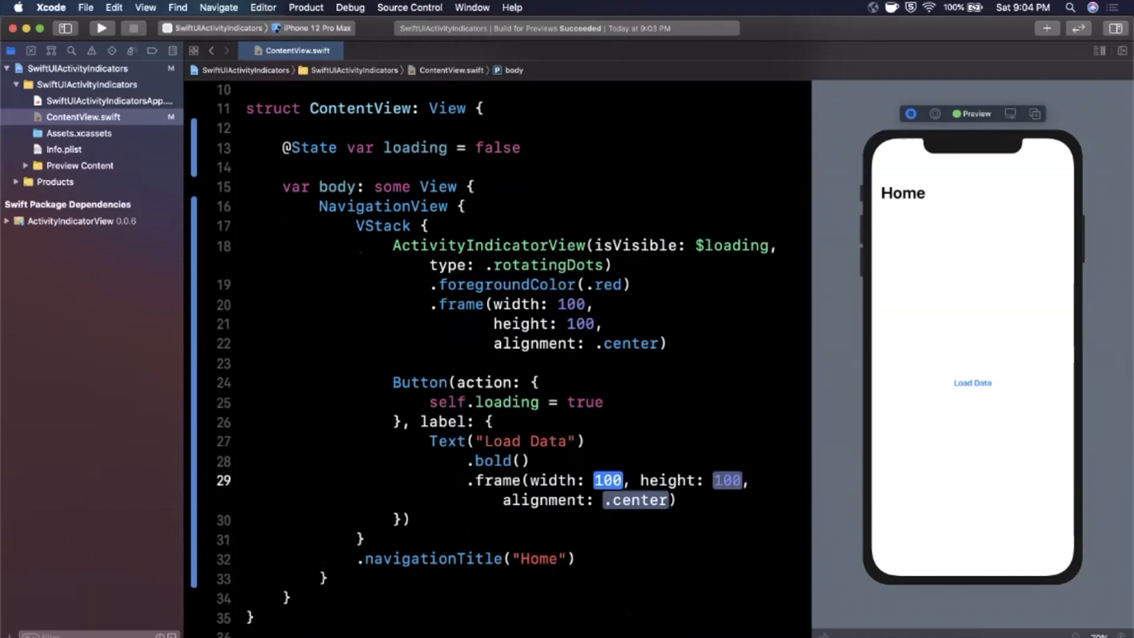
Style the button bold, 220x50, green background, white text, cornerRadius 8, and check it in the preview.
text(220)
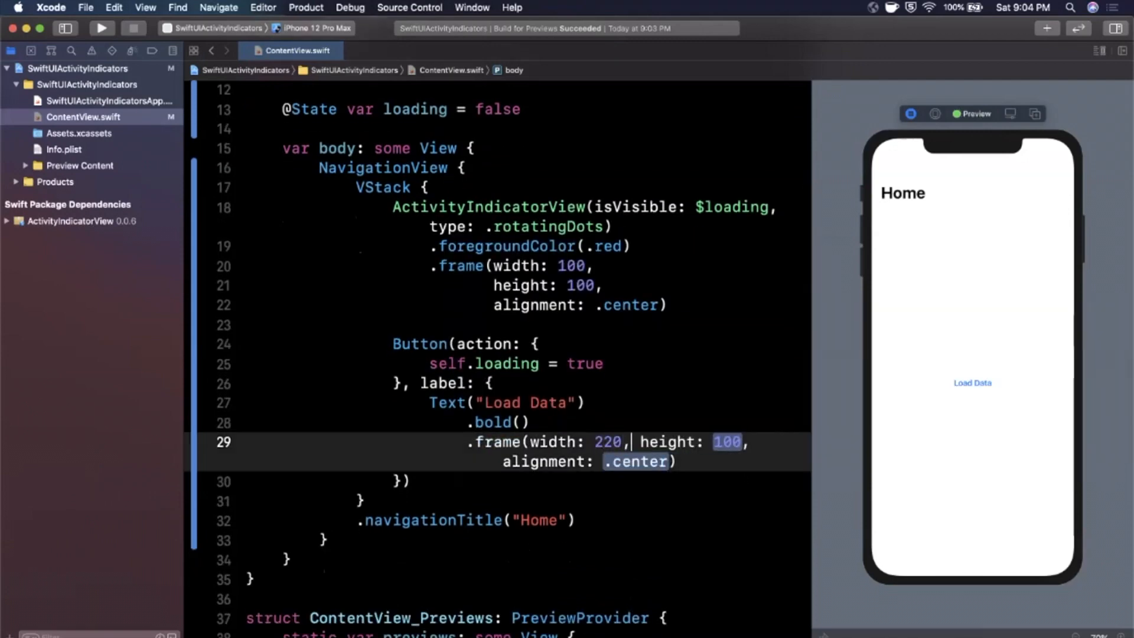
text(.e)
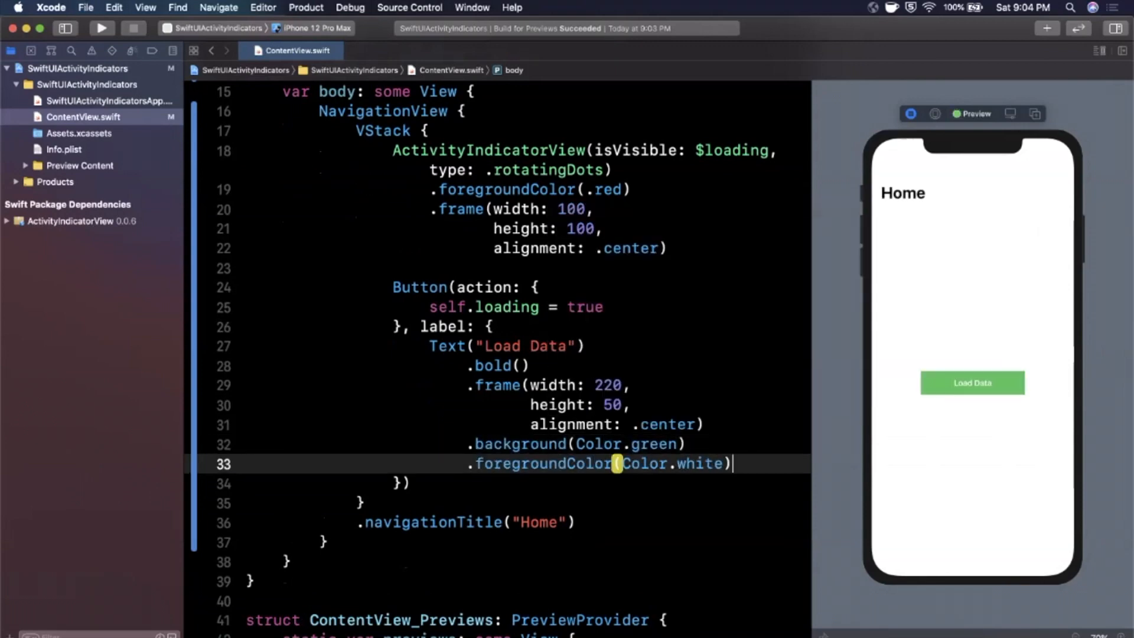
text(.cornerRadius(8))
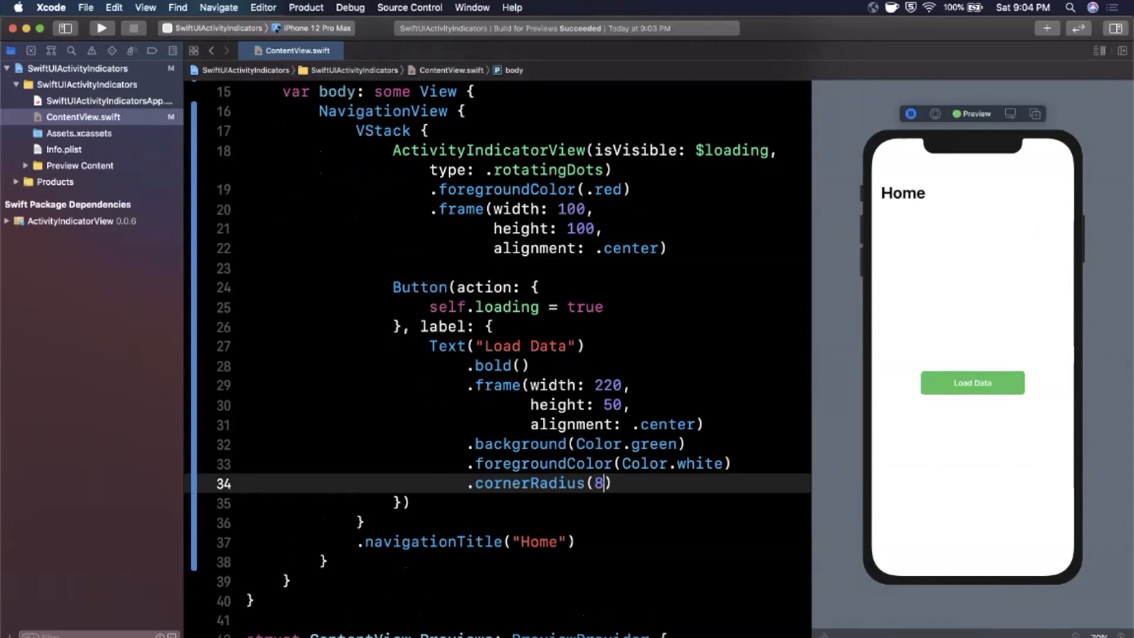
click(972, 383)
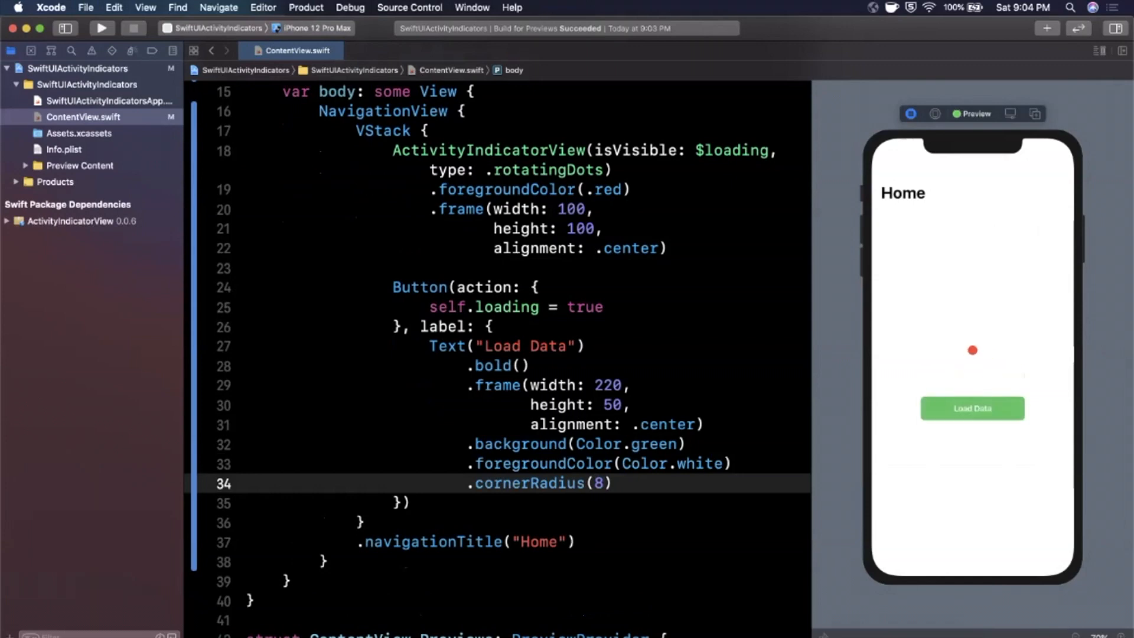
click(973, 408)
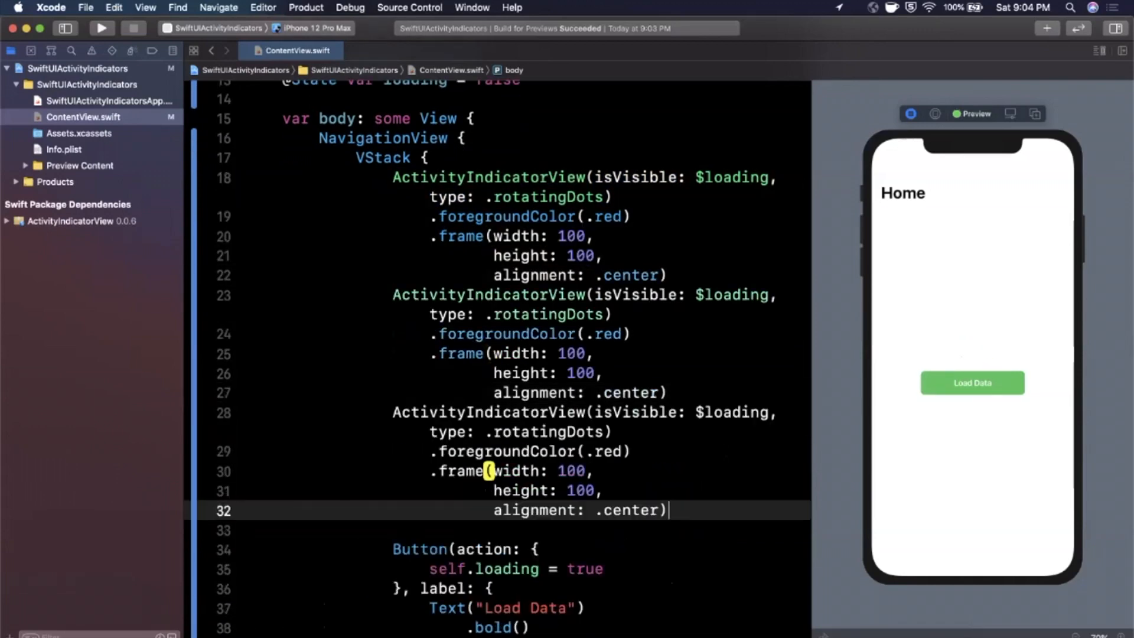
Make the second loader a green .default spinner and the third a blue .equalizer, then run Load Data in the preview.
scroll(down, 3)
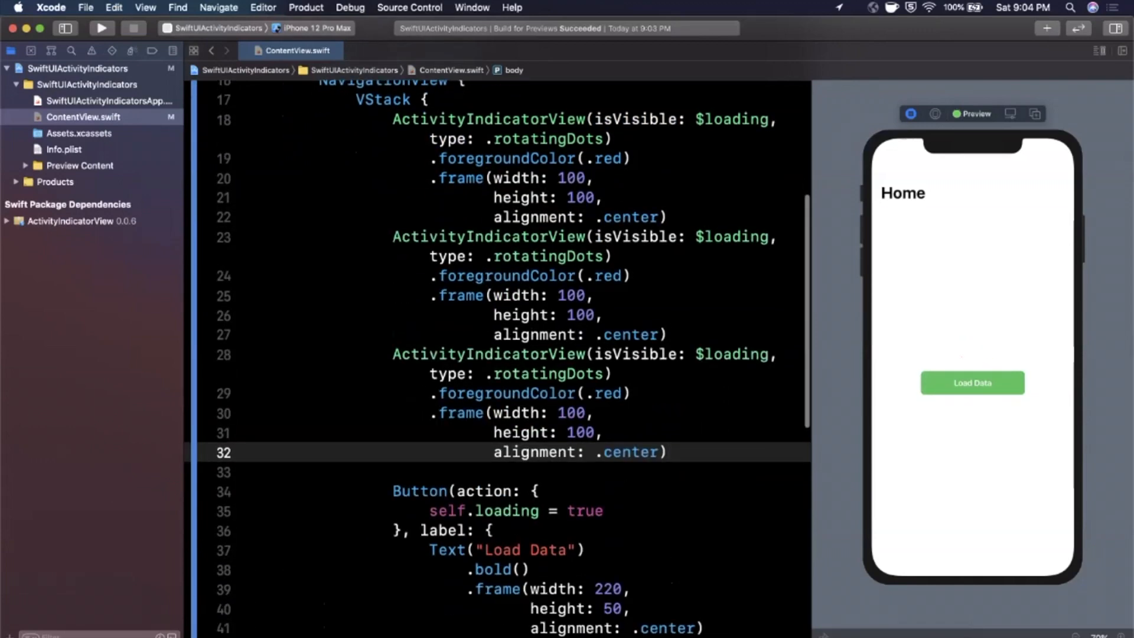
text(defaul)
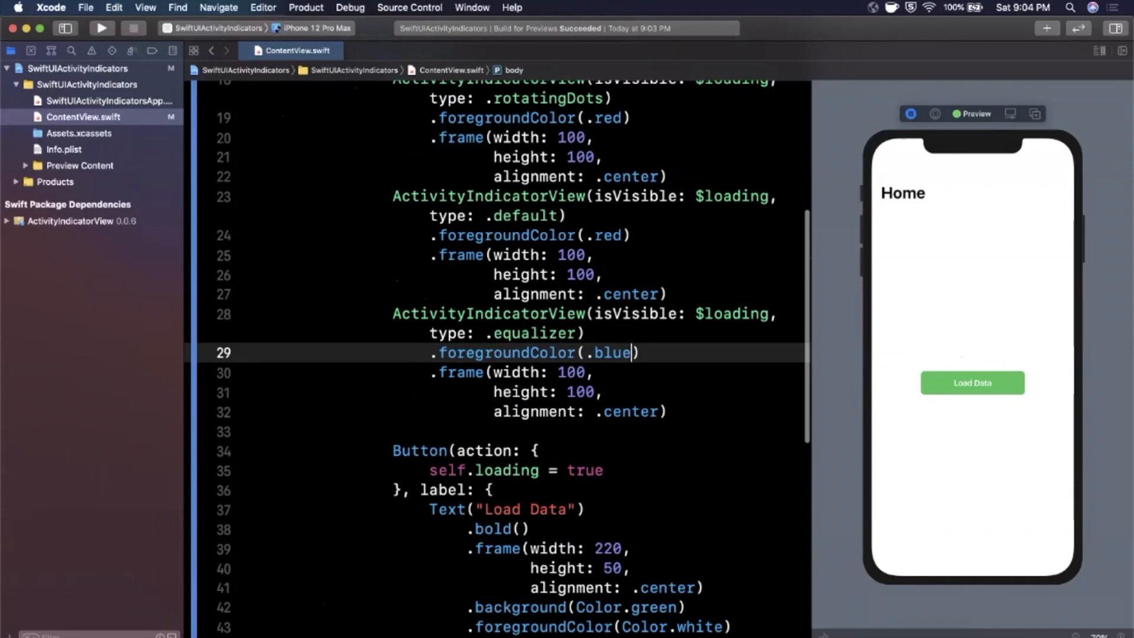
text(green)
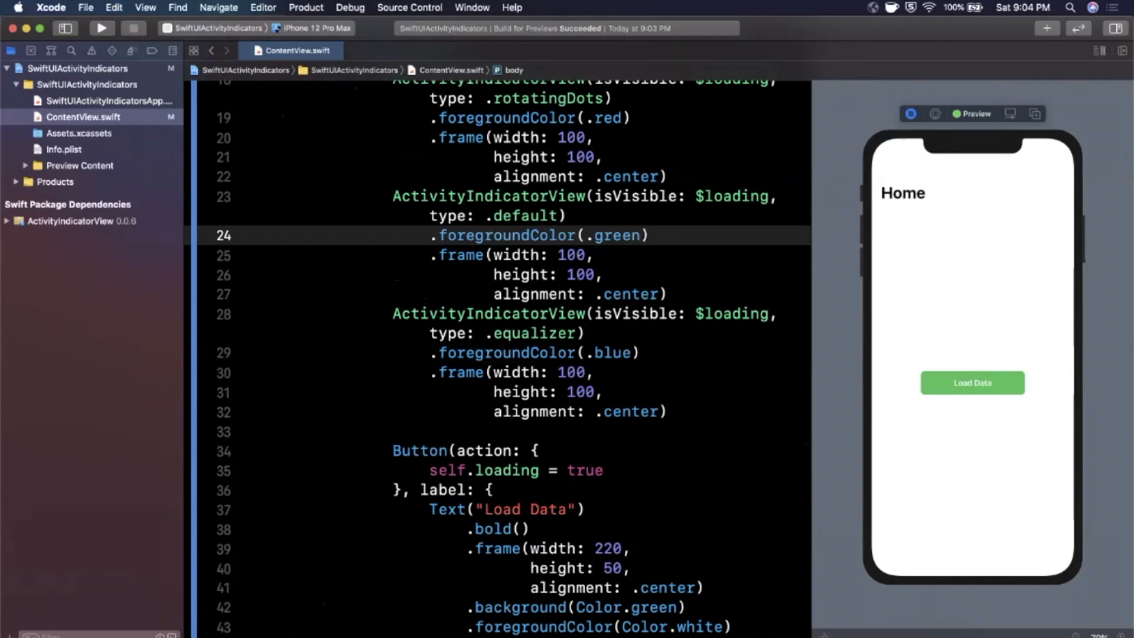
click(972, 382)
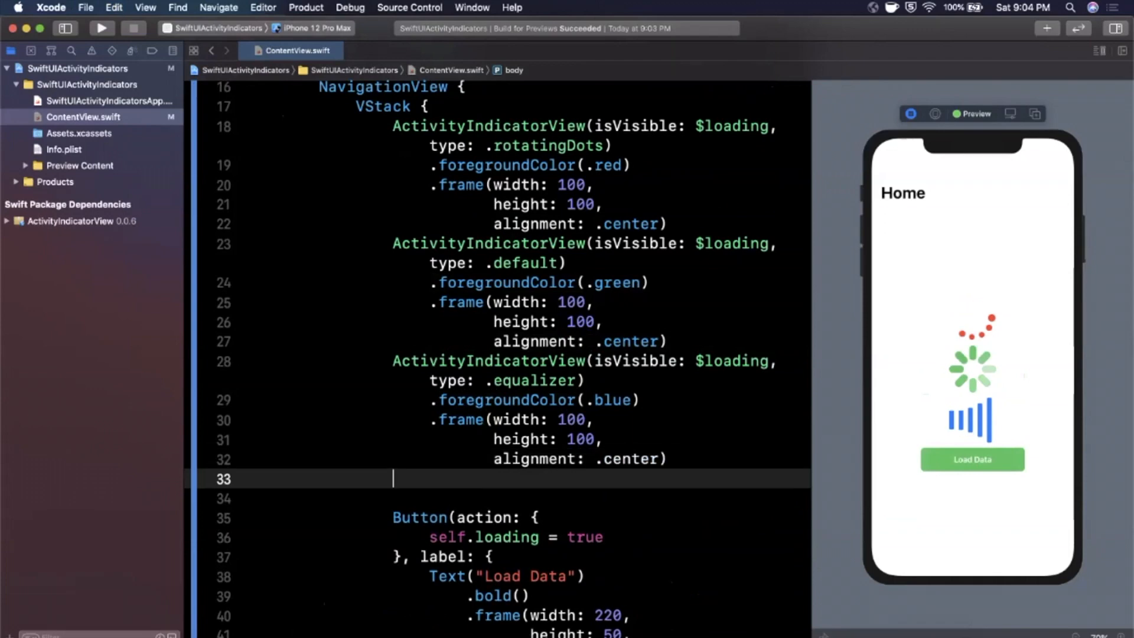
Add .padding() after each loader and set the preview's Color Scheme to Dark.
text(.padding())
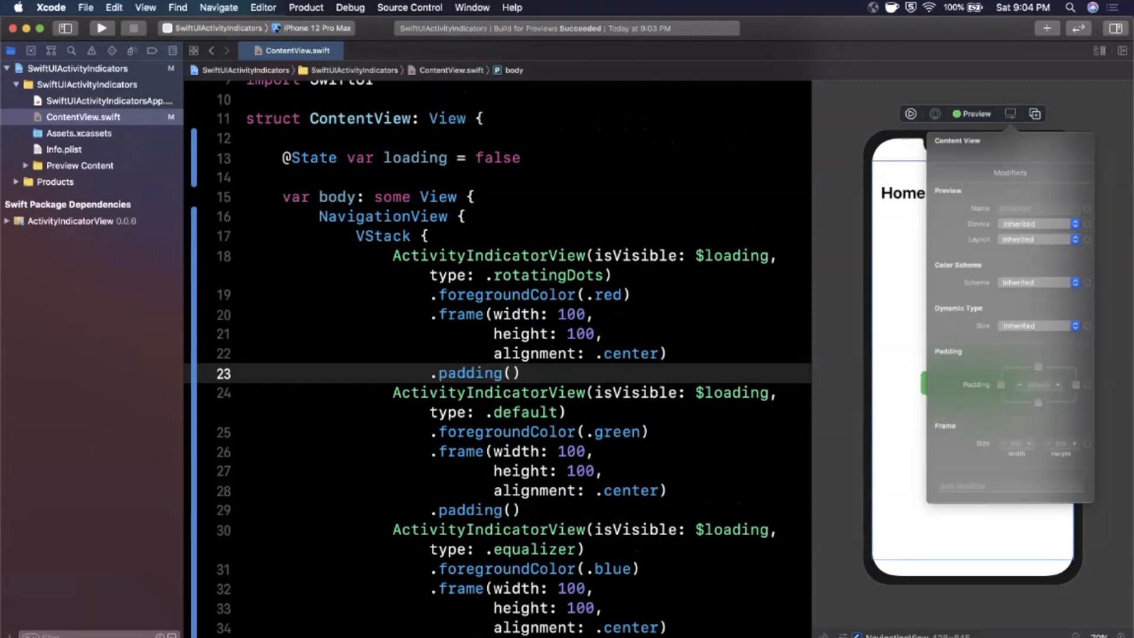
click(1032, 282)
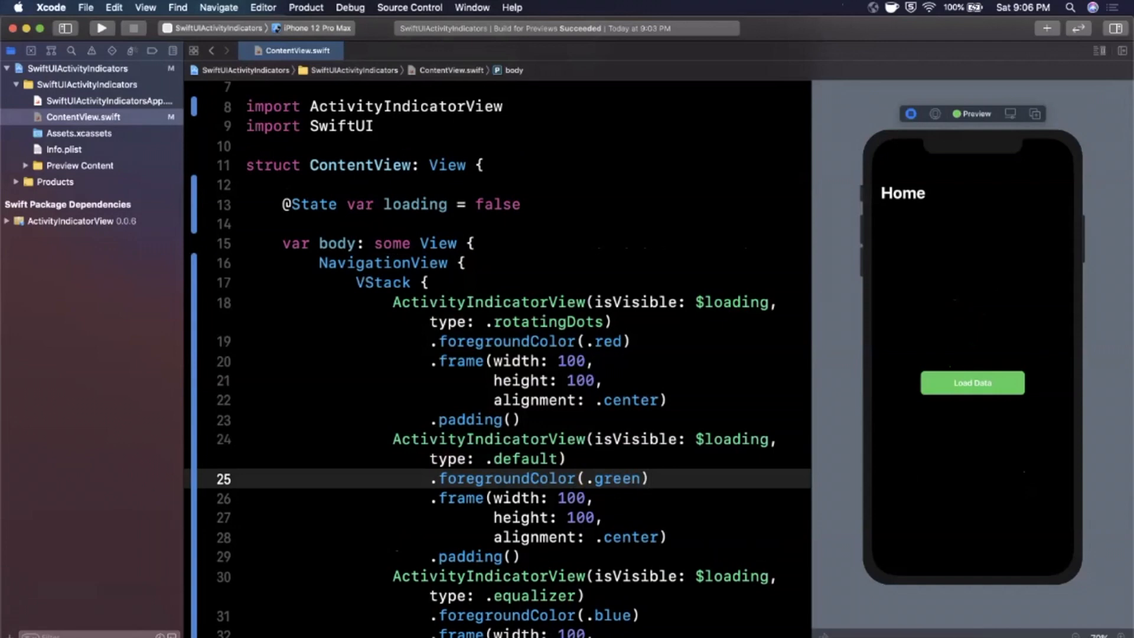
click(648, 479)
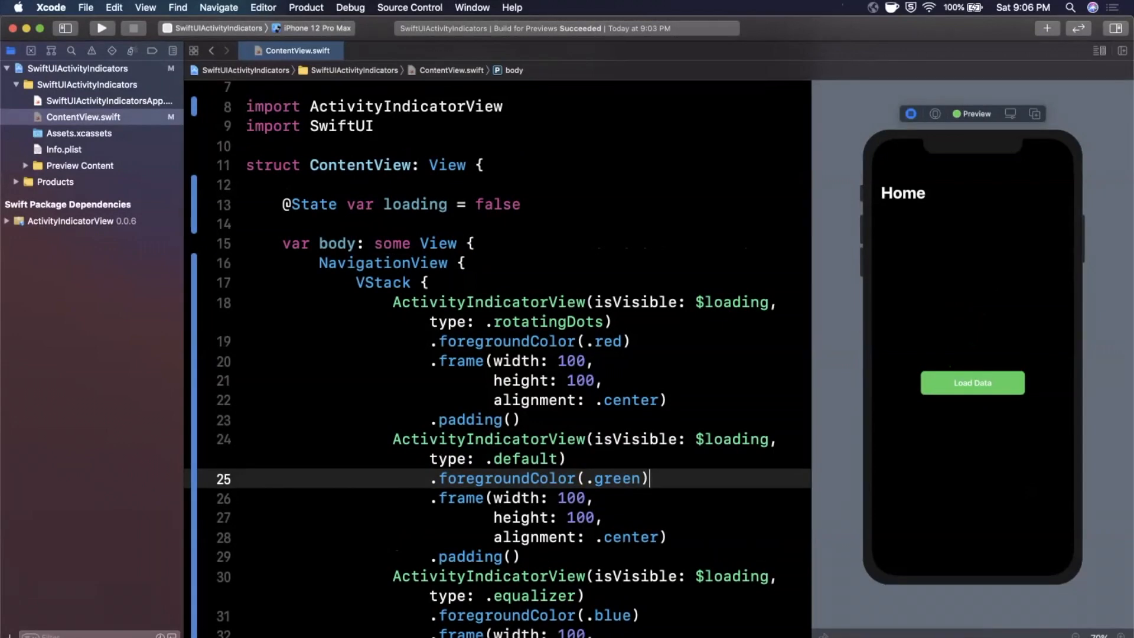